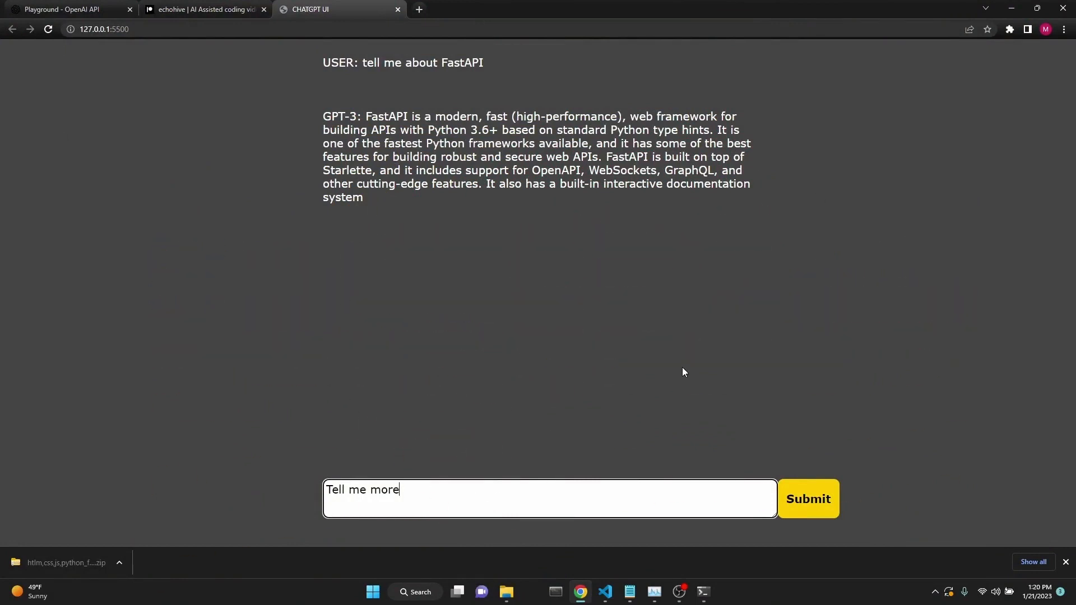
{"action": "mouse_move", "coordinate": [473, 343]}
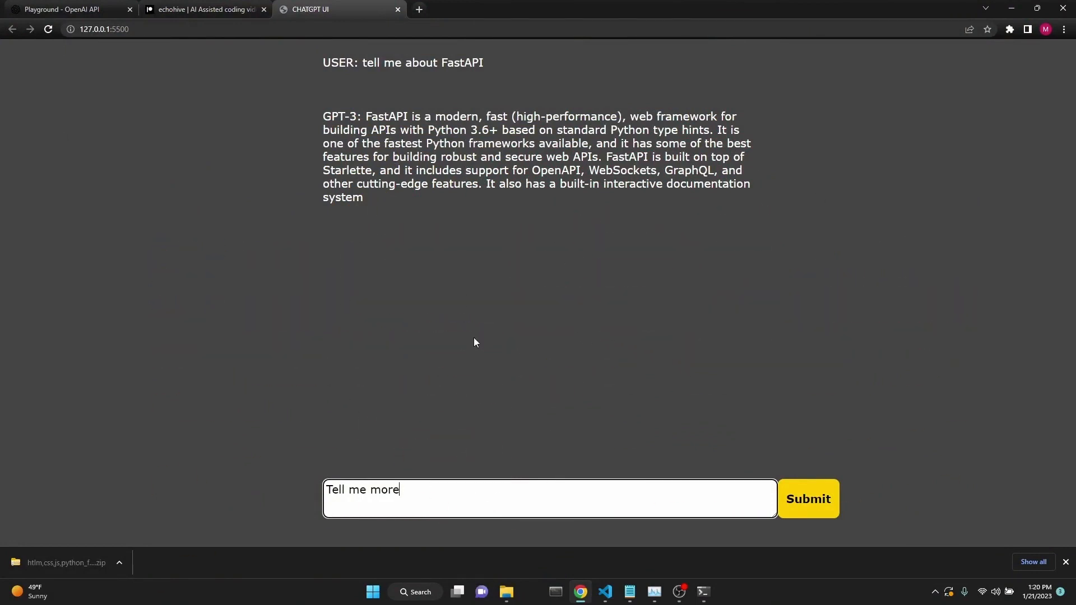
- Send the "Tell me more" follow-up and wait for GPT-3's reply about FastAPI
{"action": "left_click", "coordinate": [808, 498]}
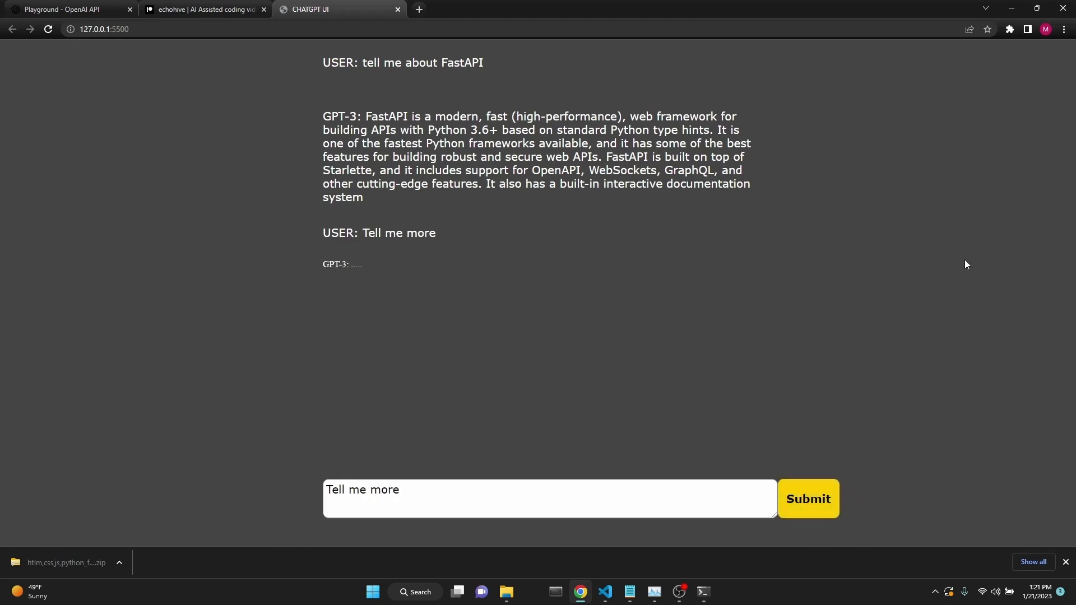
{"action": "left_click", "coordinate": [808, 499]}
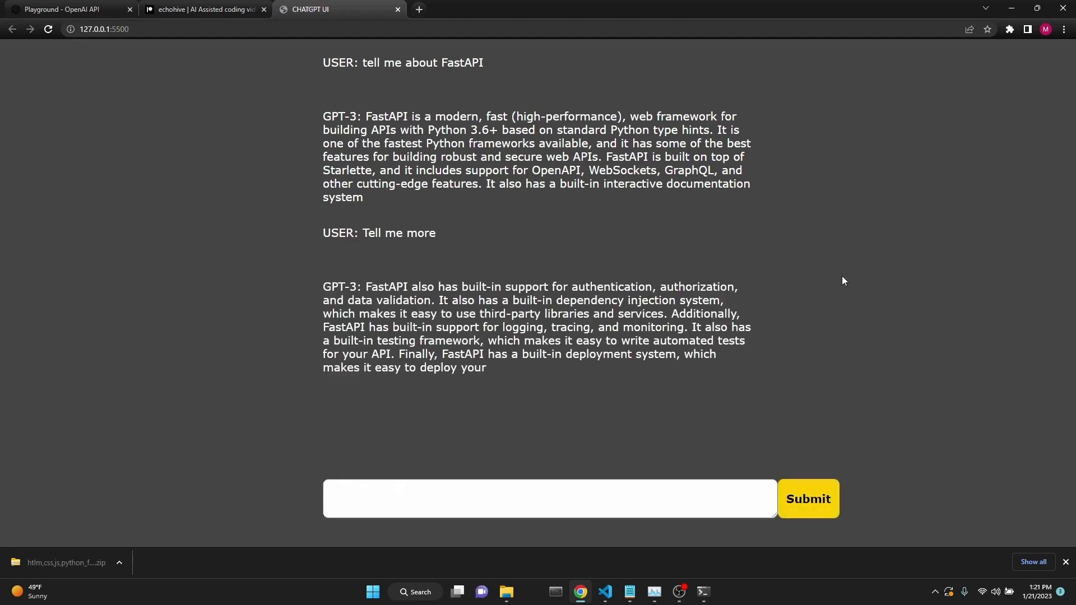
{"action": "mouse_move", "coordinate": [807, 280]}
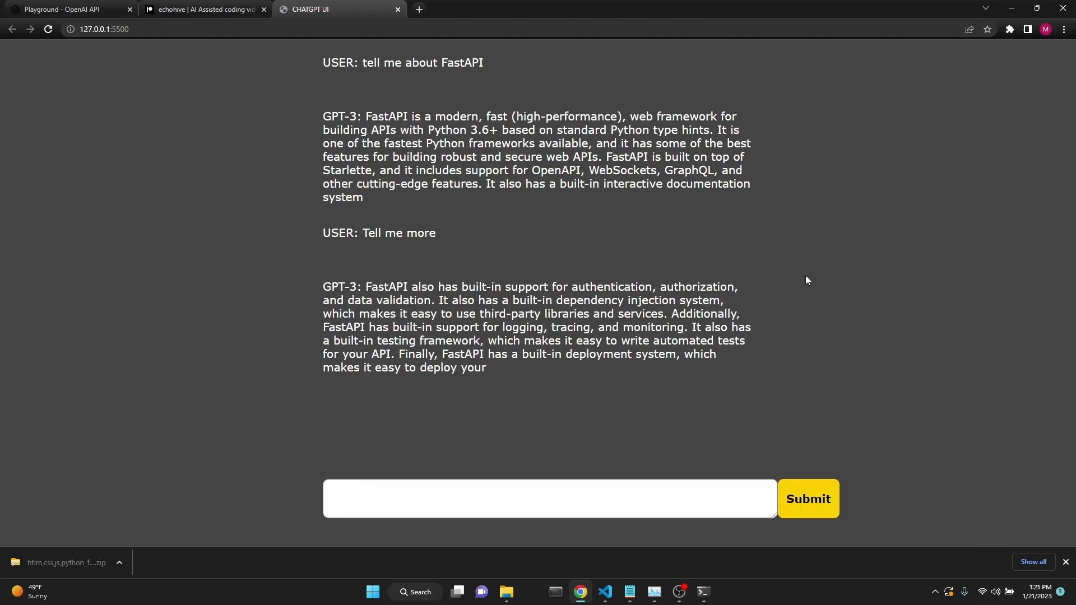
{"action": "mouse_move", "coordinate": [791, 288]}
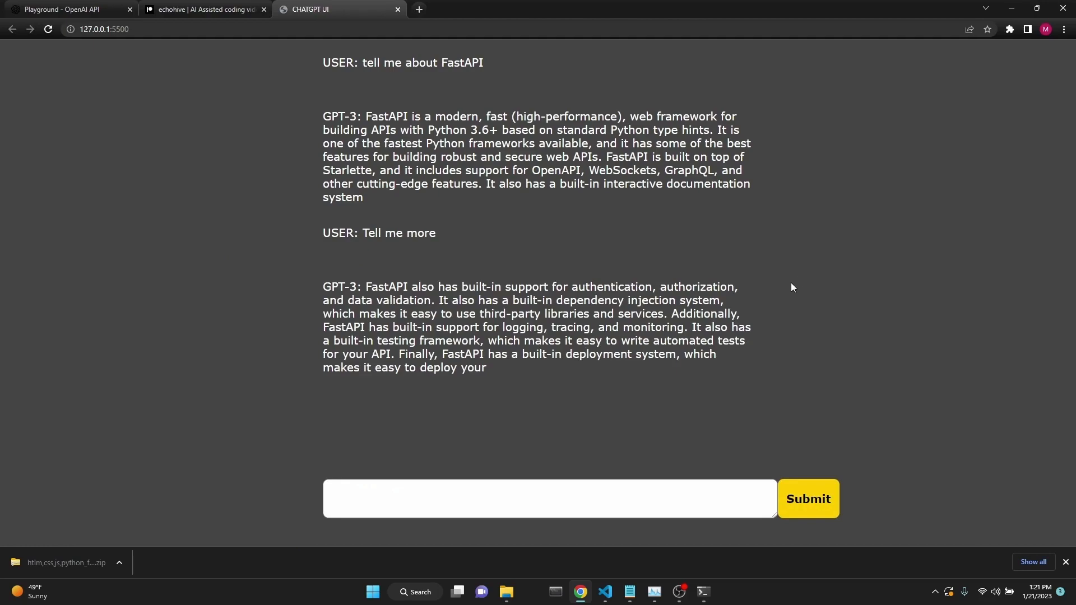
{"action": "left_click", "coordinate": [604, 592]}
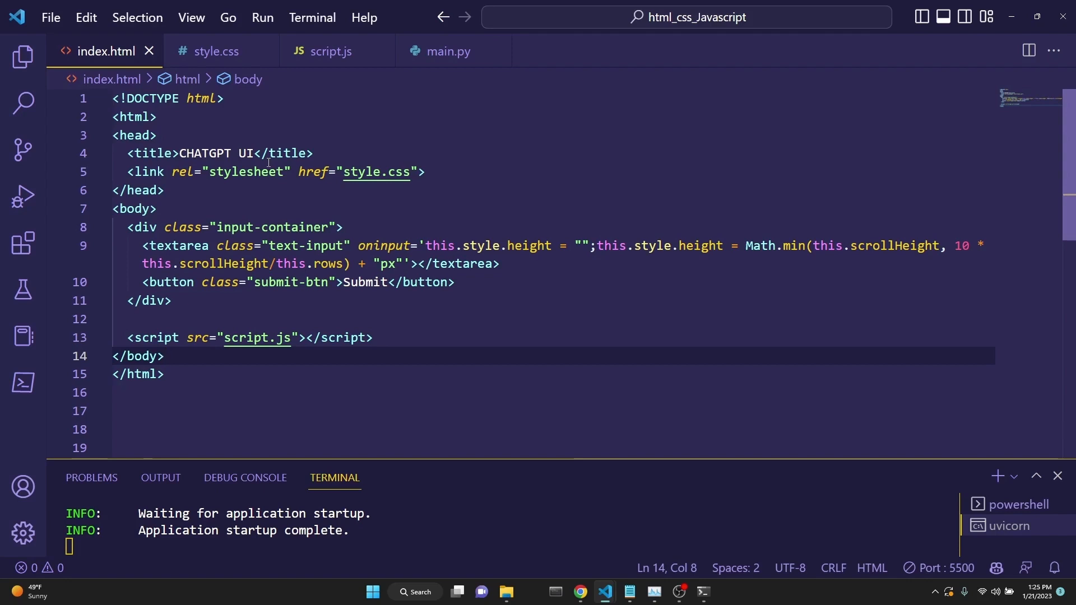
- Show the project files in the Explorer beside index.html's textarea and script.js markup
{"action": "left_click", "coordinate": [23, 56]}
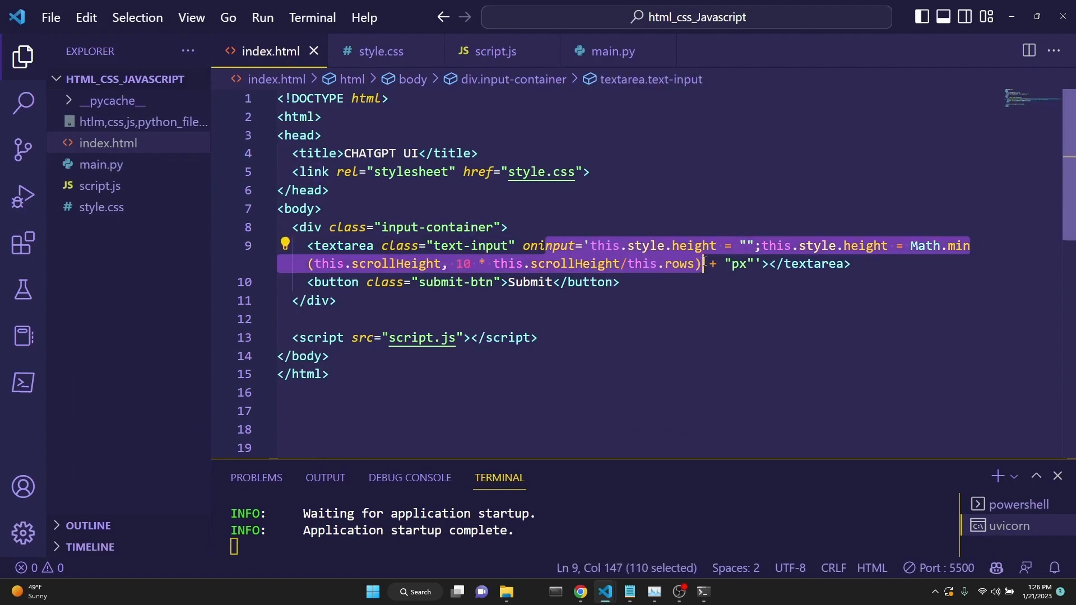
{"action": "mouse_move", "coordinate": [334, 282]}
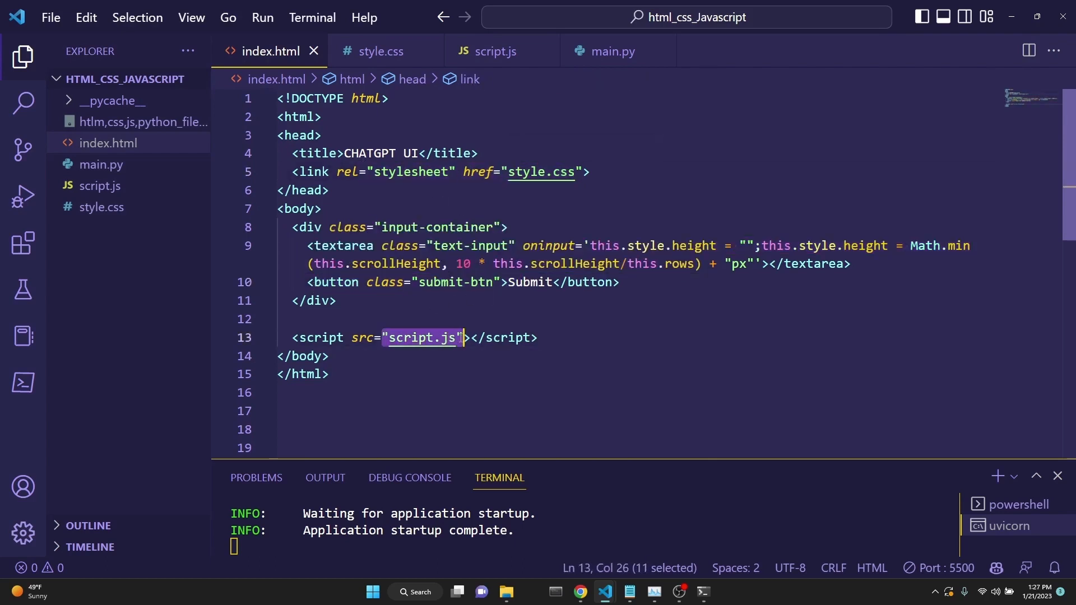
{"action": "left_click", "coordinate": [420, 325]}
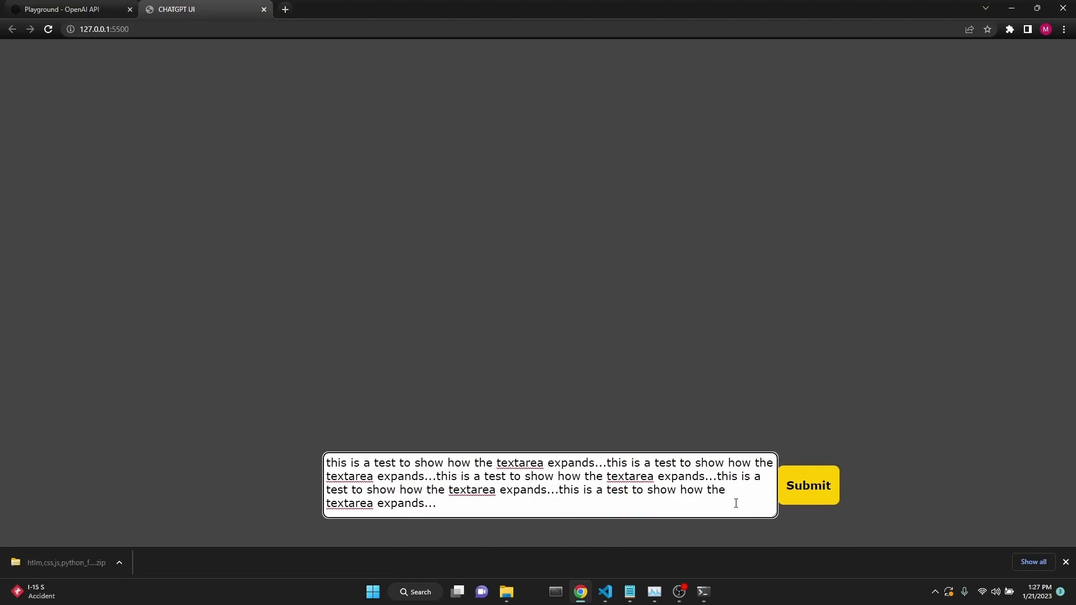
{"action": "left_click", "coordinate": [604, 592]}
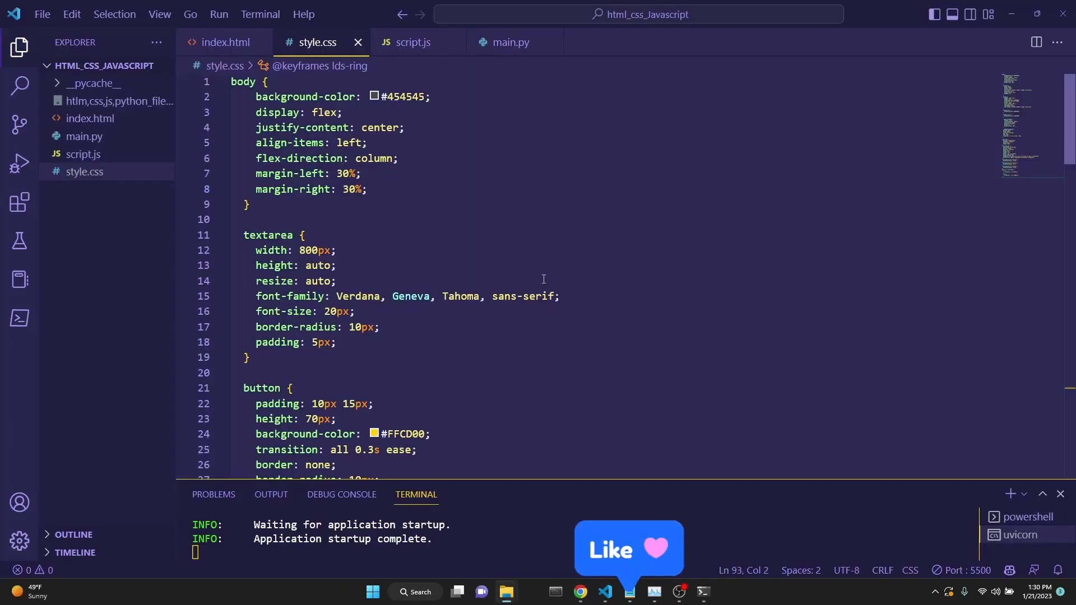
{"action": "scroll", "scroll_direction": "down", "scroll_amount": 3}
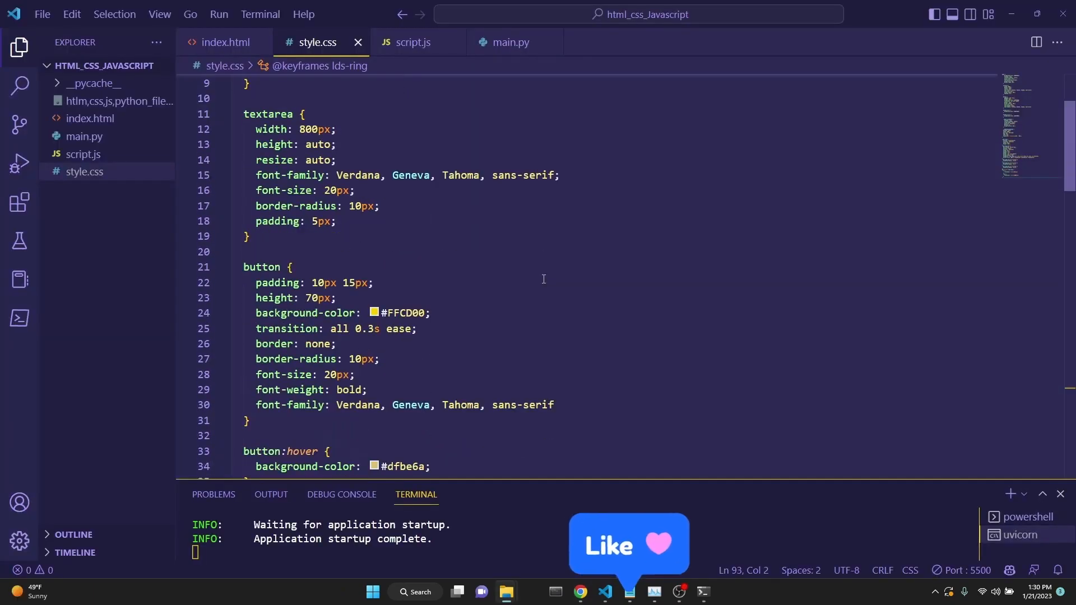
{"action": "scroll", "scroll_direction": "down", "scroll_amount": 3}
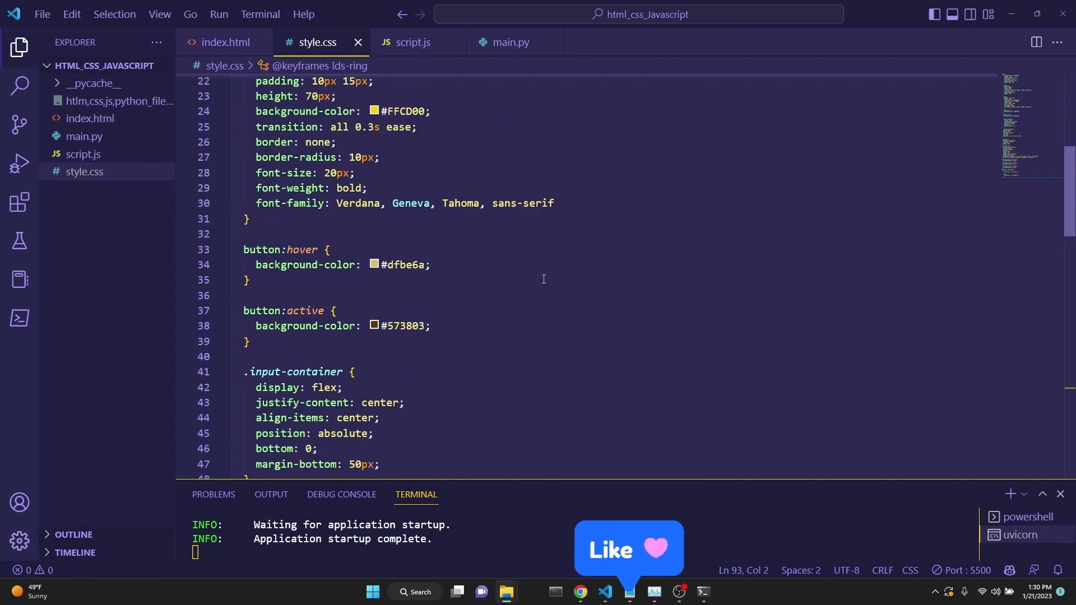
{"action": "scroll", "scroll_direction": "down", "scroll_amount": 3}
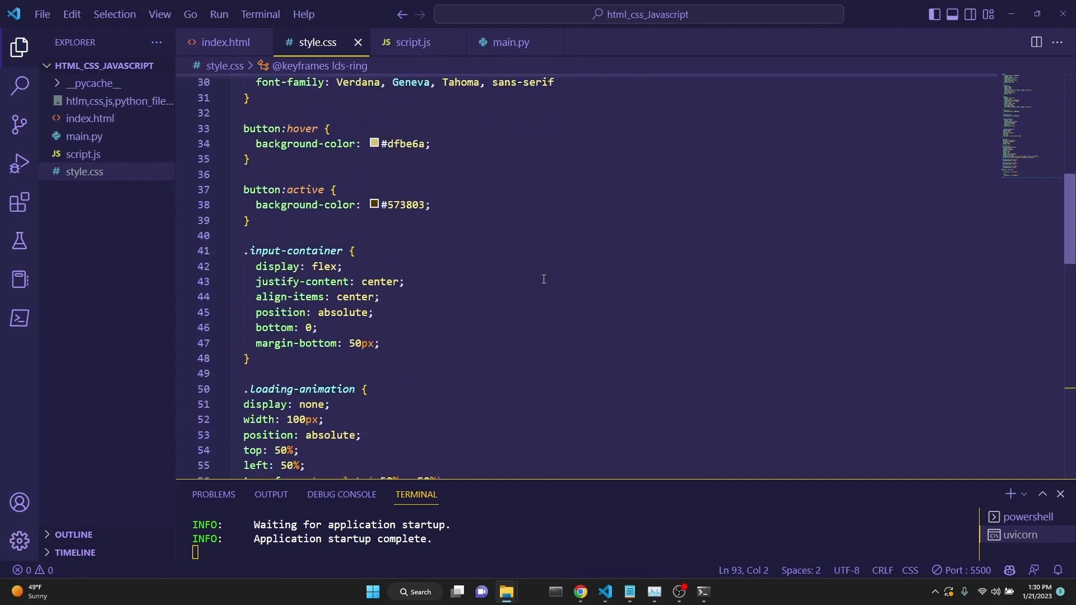
{"action": "scroll", "scroll_direction": "down", "scroll_amount": 3}
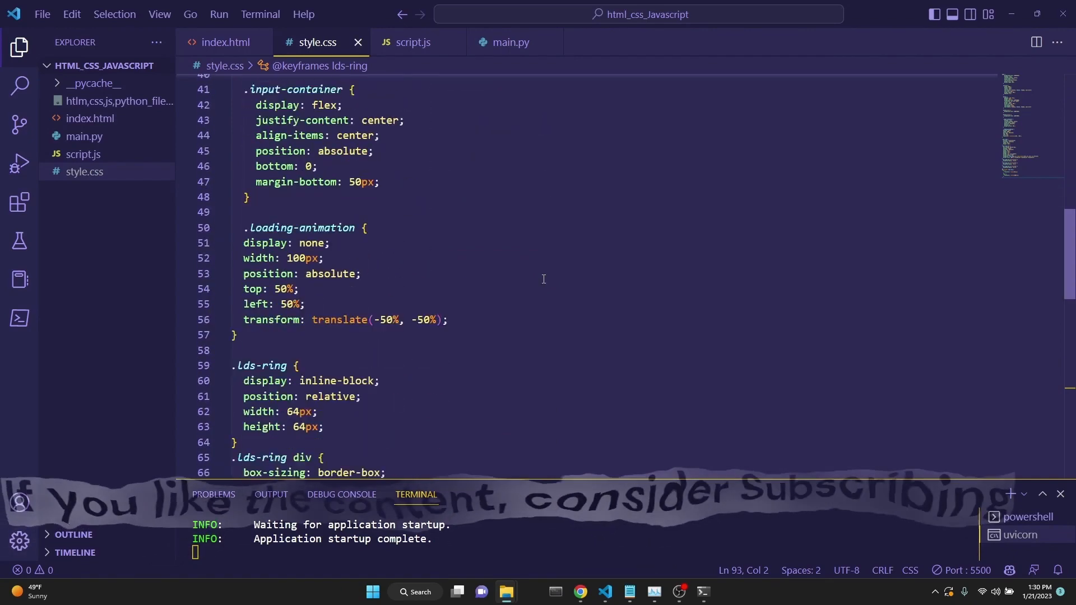
{"action": "scroll", "scroll_direction": "down", "scroll_amount": 3}
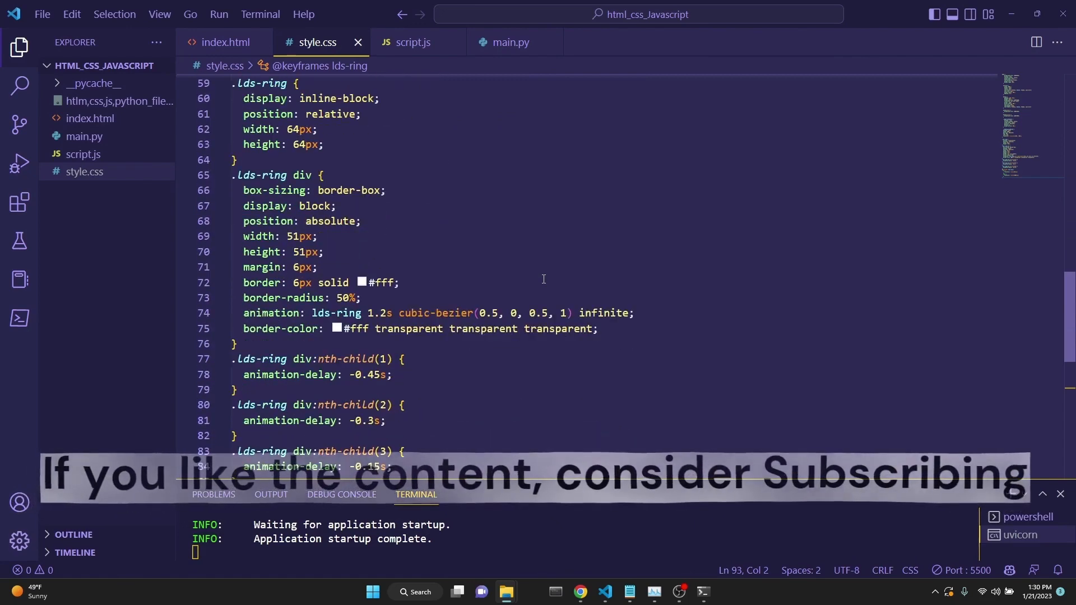
{"action": "scroll", "scroll_direction": "down", "scroll_amount": 3}
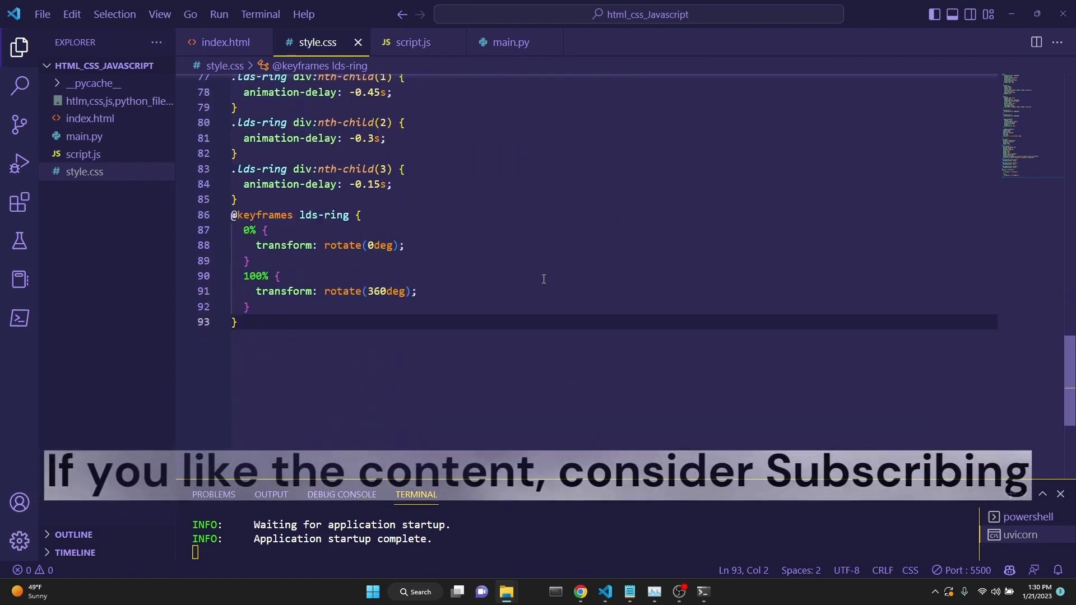
{"action": "left_click", "coordinate": [413, 42]}
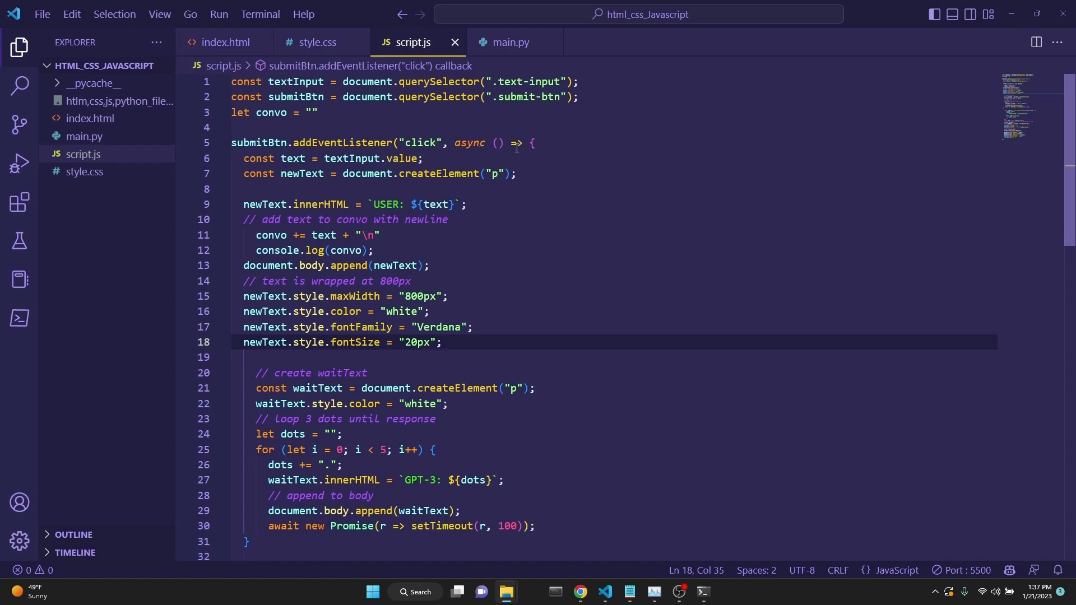
{"action": "scroll", "scroll_direction": "down", "scroll_amount": 3}
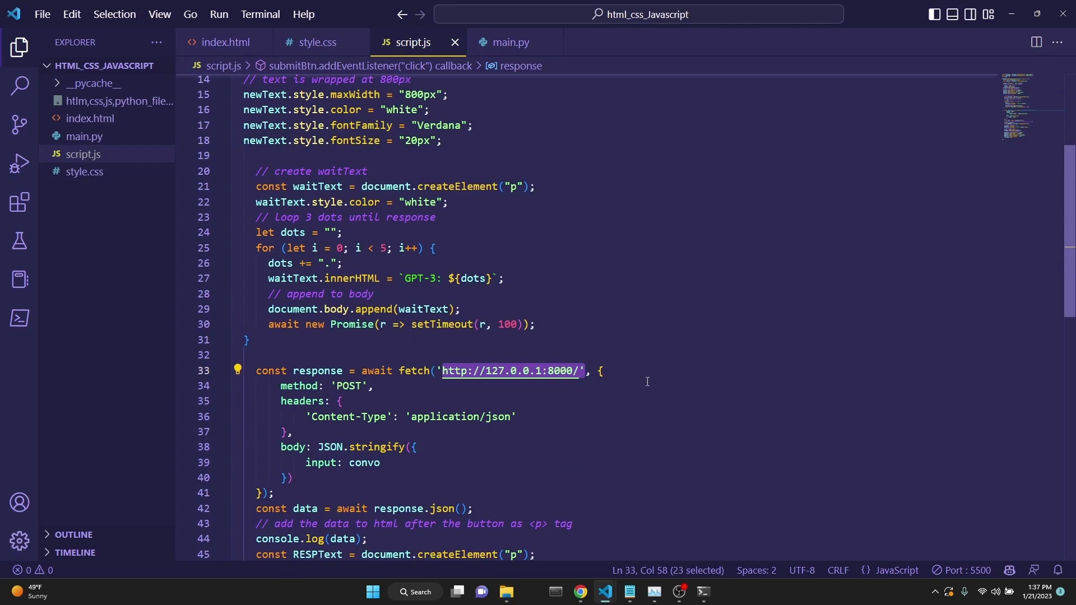
{"action": "scroll", "scroll_direction": "down", "scroll_amount": 3}
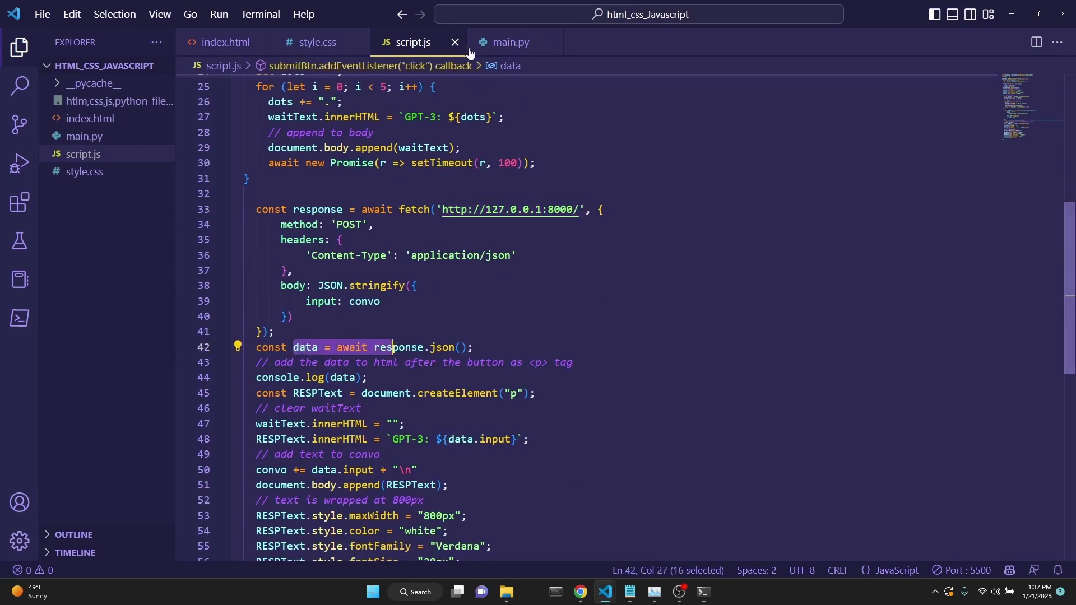
{"action": "left_click", "coordinate": [510, 42]}
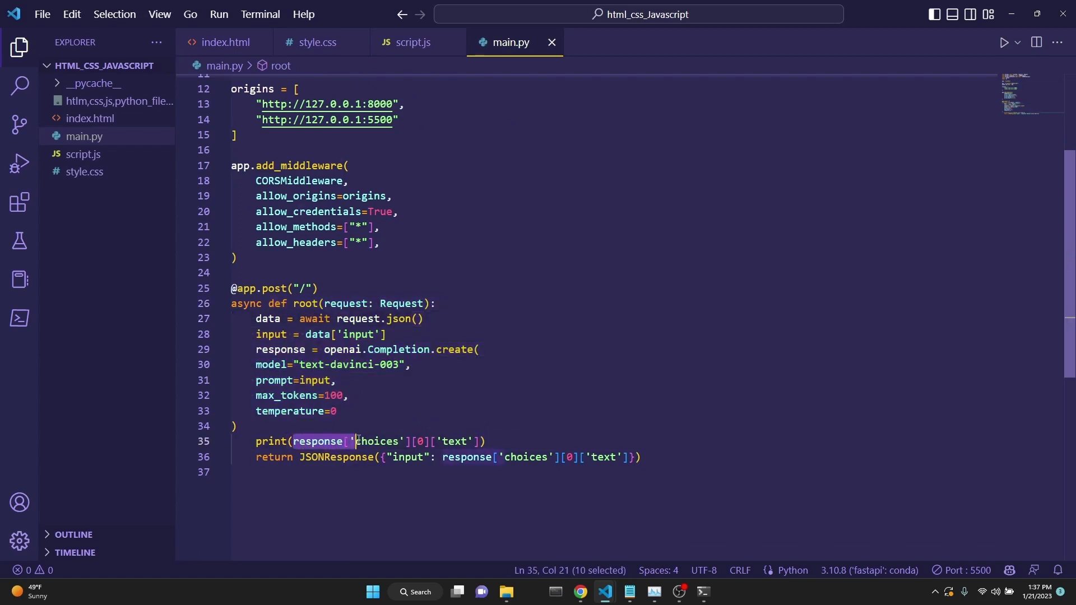
{"action": "left_click", "coordinate": [356, 334]}
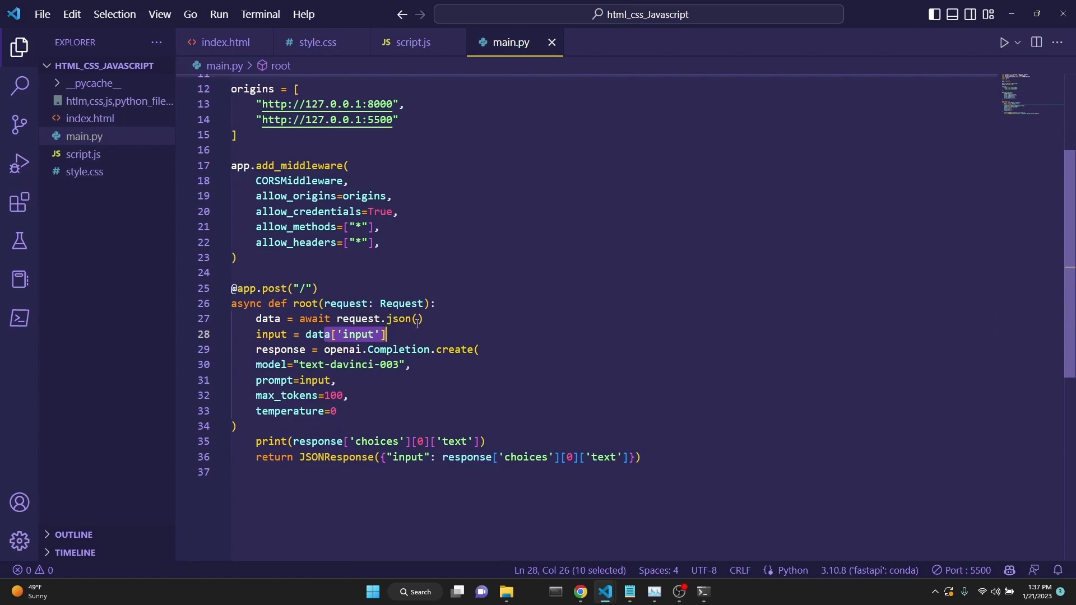
{"action": "left_click", "coordinate": [410, 42]}
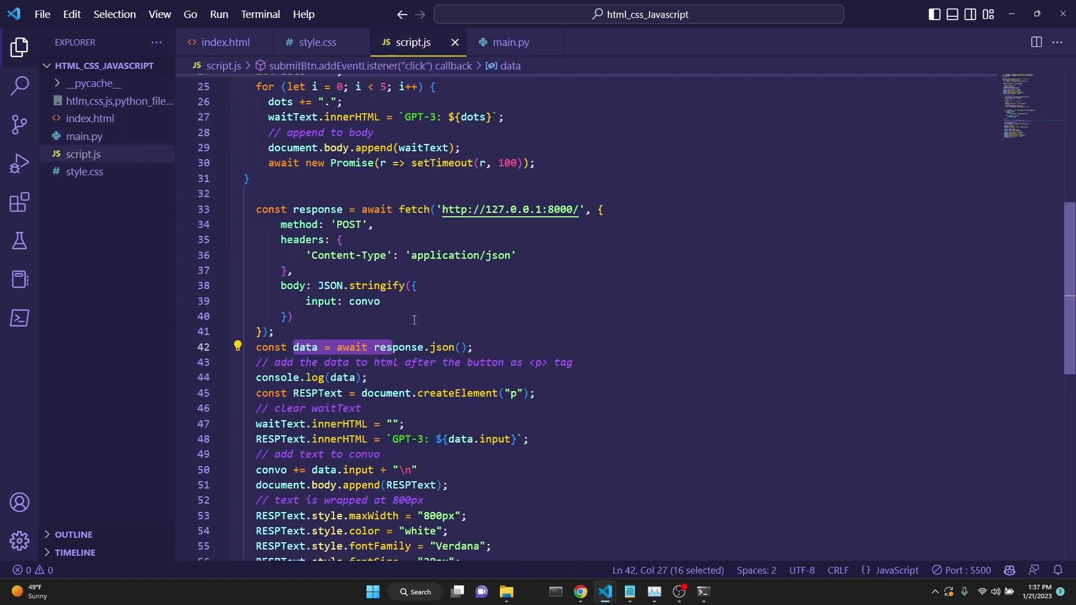
- Highlight script.js's textInput variable, click event, async keyword and input value read
{"action": "scroll", "scroll_direction": "down", "scroll_amount": 3}
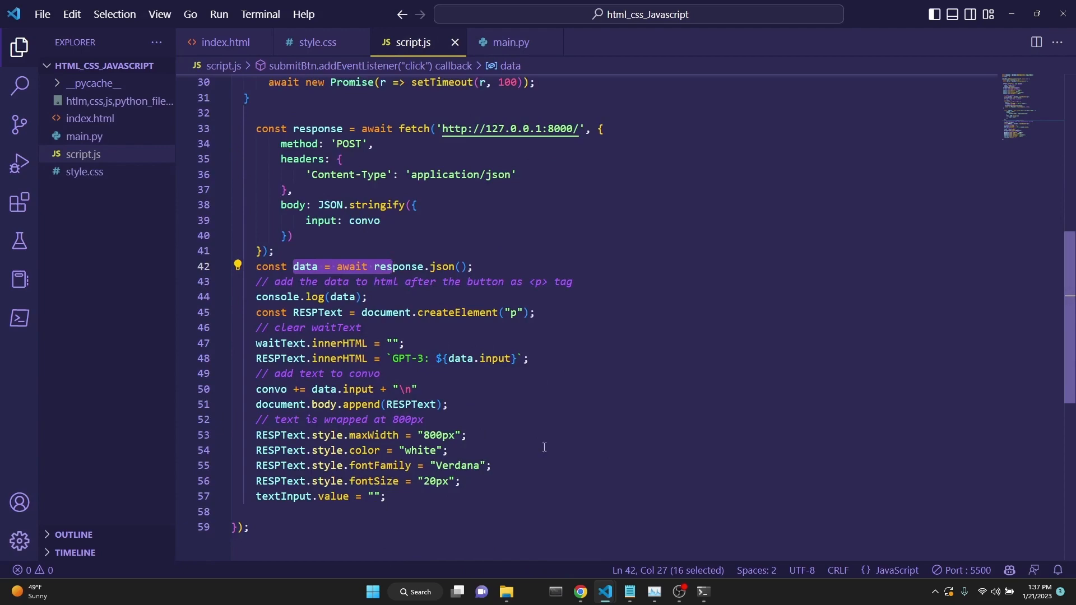
{"action": "scroll", "scroll_direction": "up", "scroll_amount": 3}
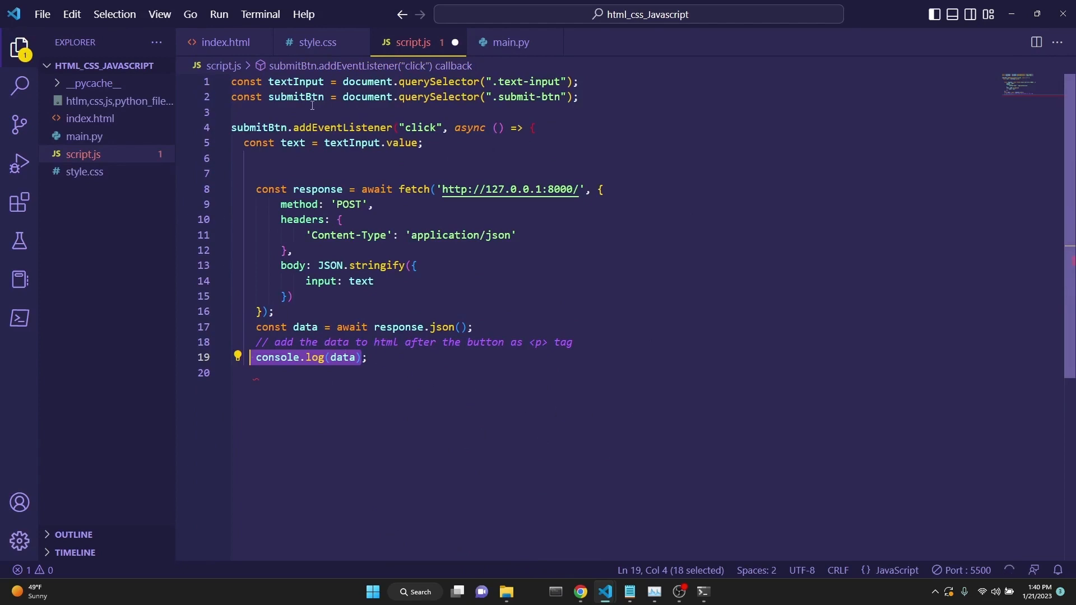
{"action": "double_click", "coordinate": [295, 82]}
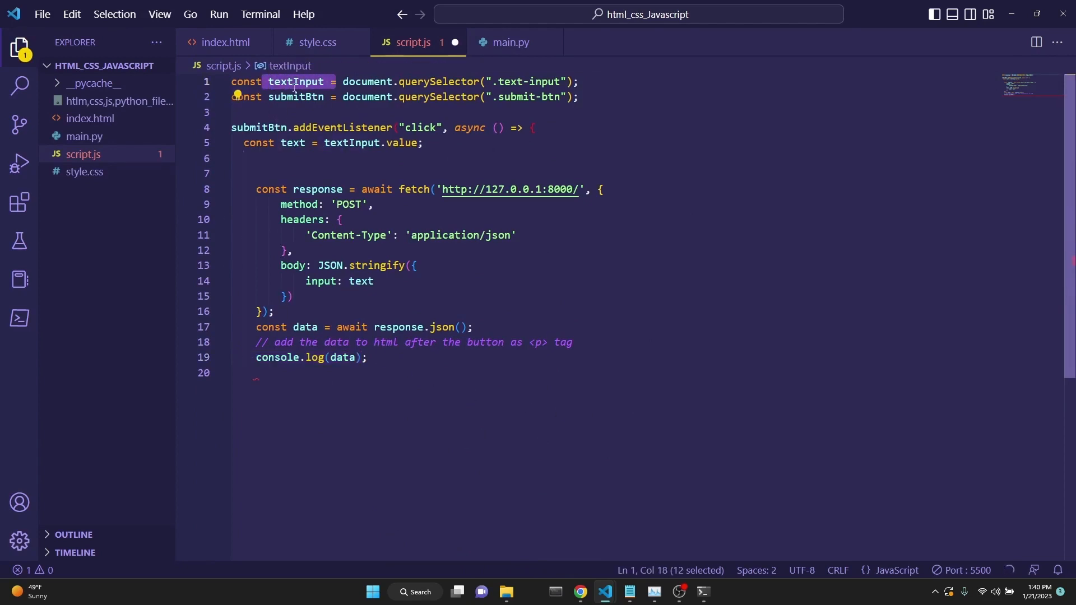
{"action": "double_click", "coordinate": [418, 127]}
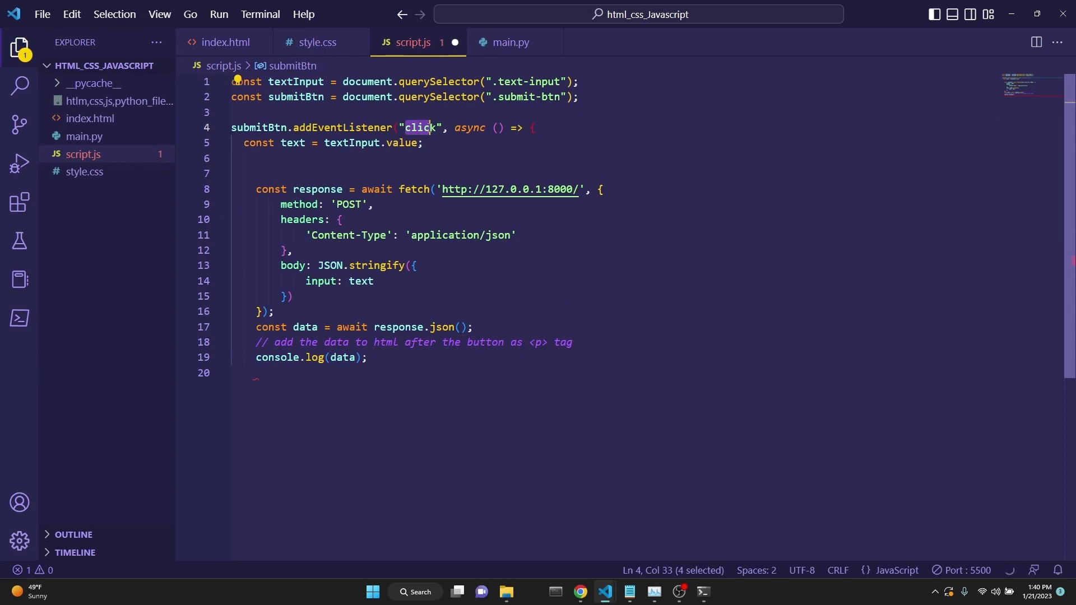
{"action": "double_click", "coordinate": [470, 127]}
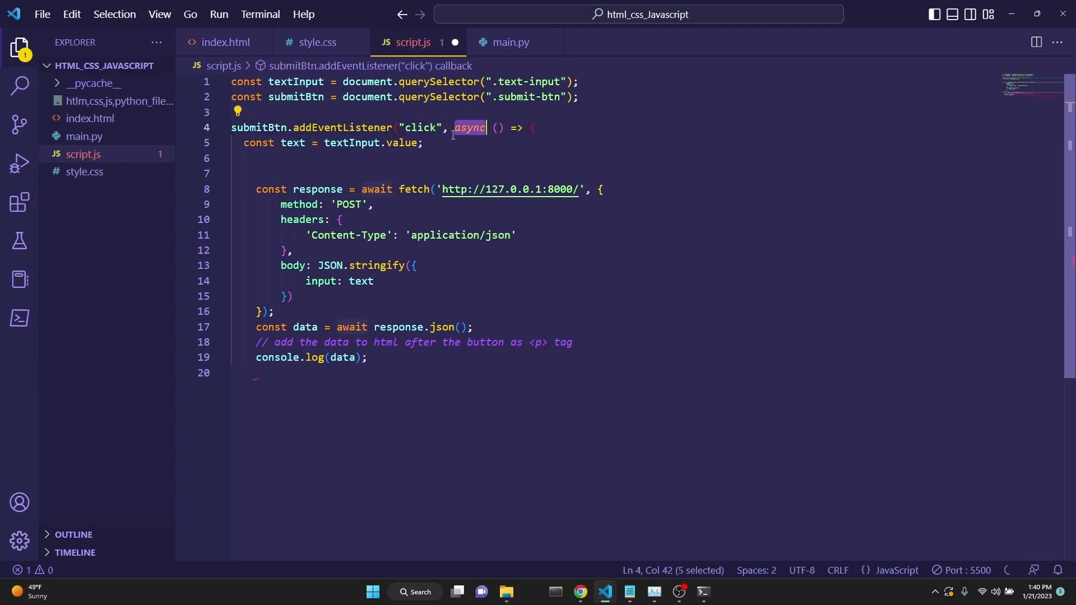
{"action": "double_click", "coordinate": [291, 142]}
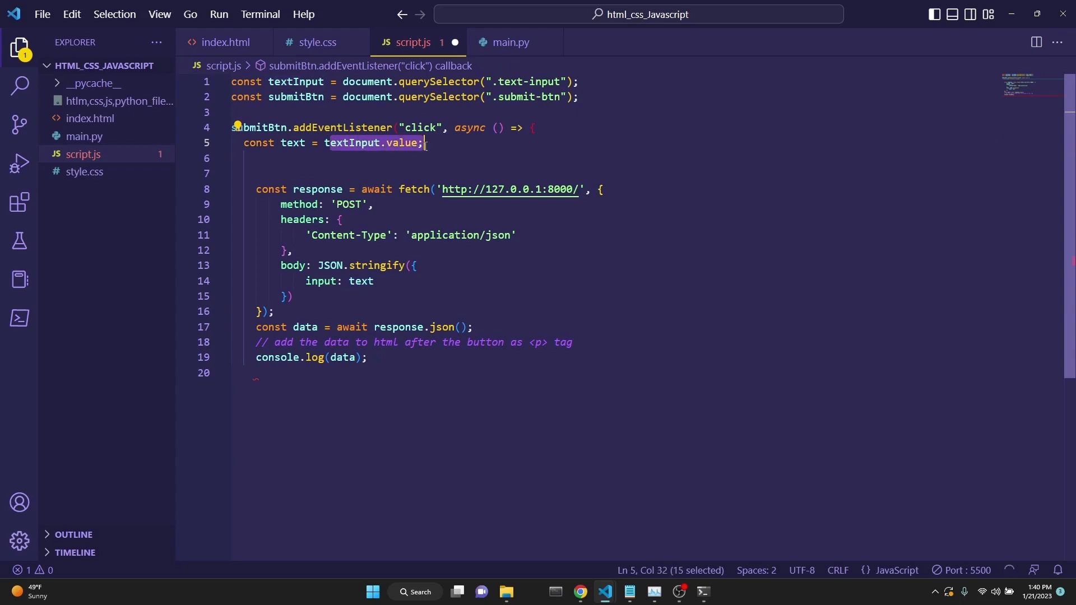
- Highlight the fetched local server URL and the body text, then move on to main.py
{"action": "double_click", "coordinate": [412, 190]}
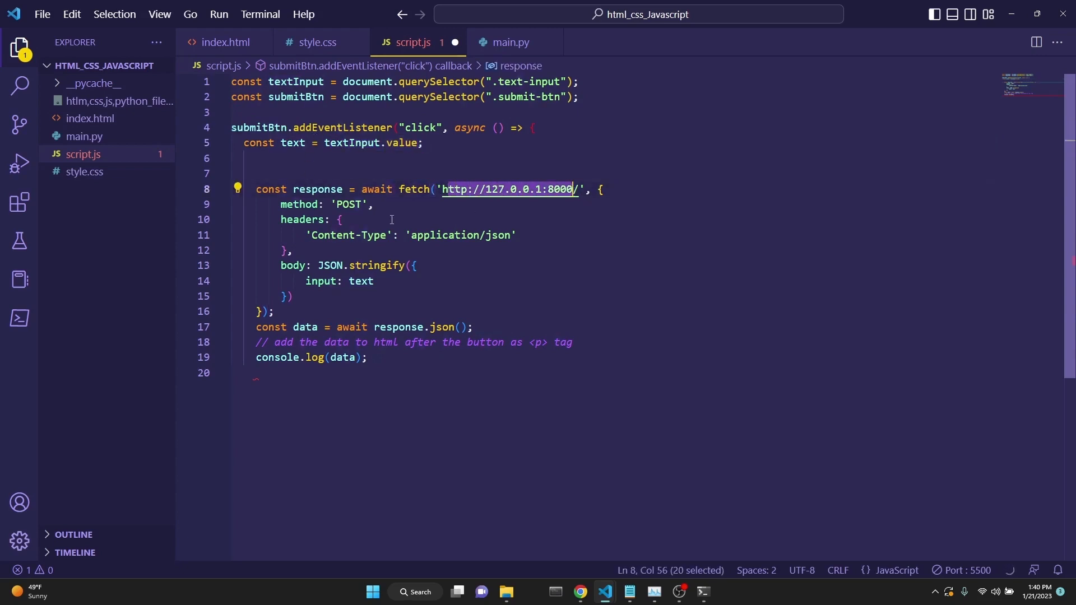
{"action": "double_click", "coordinate": [360, 280]}
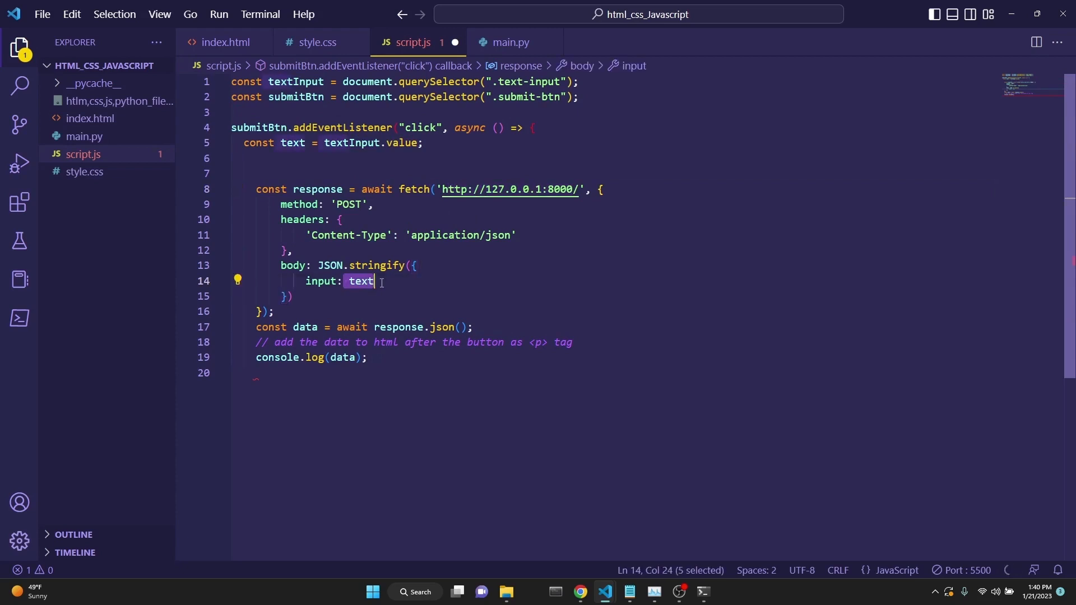
{"action": "mouse_move", "coordinate": [303, 327]}
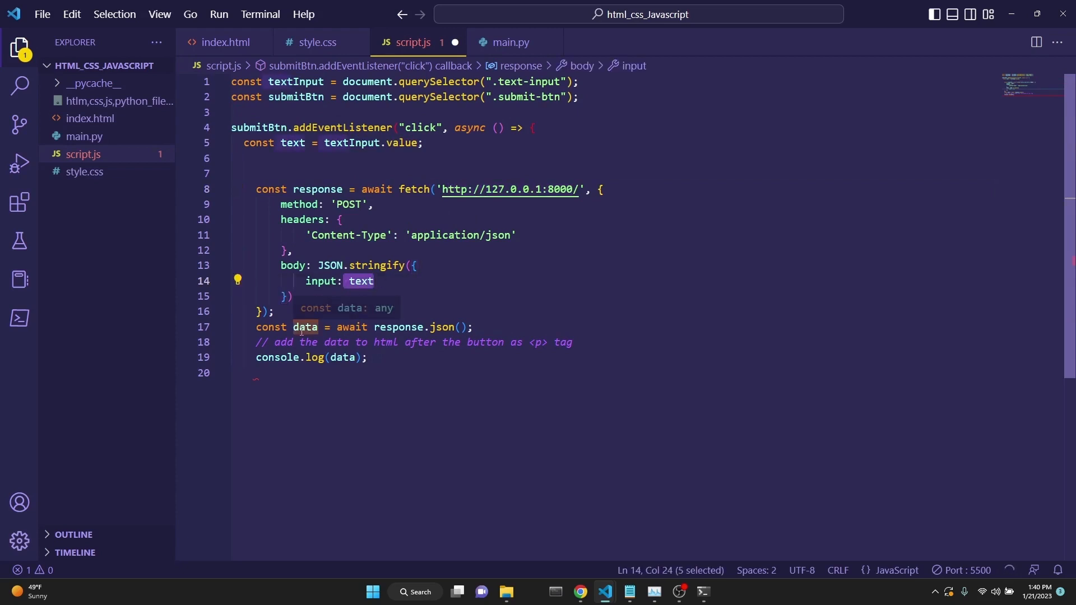
{"action": "left_click", "coordinate": [510, 42]}
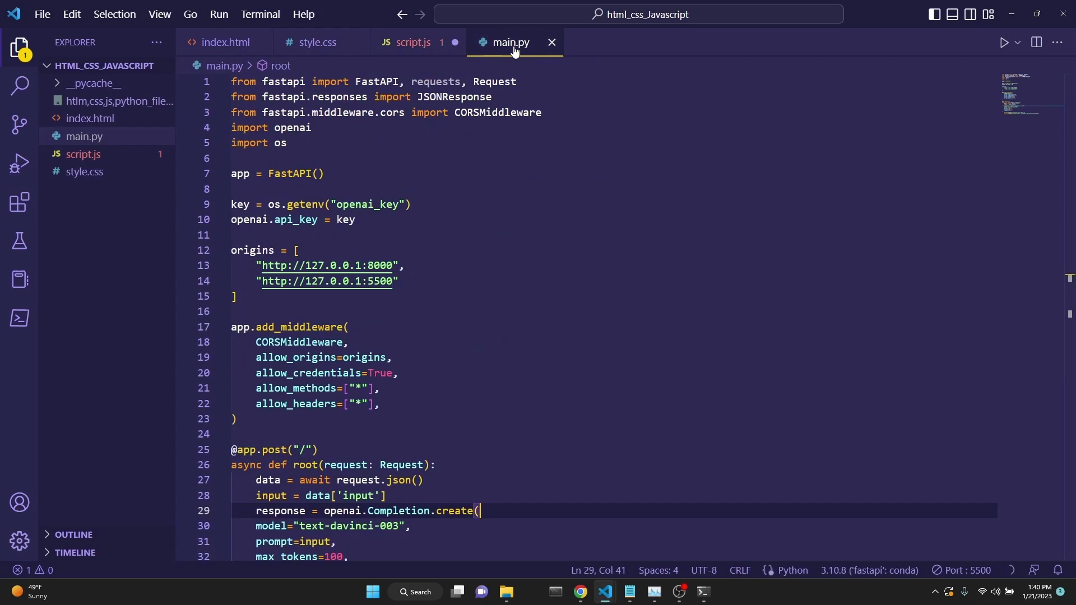
{"action": "mouse_move", "coordinate": [464, 241]}
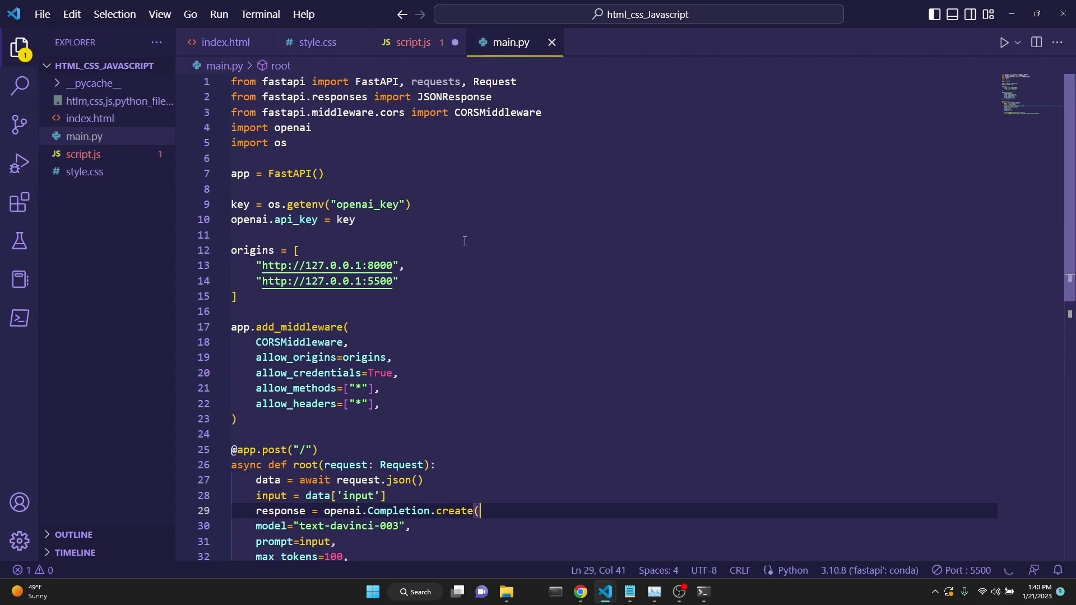
- Review main.py's return JSONResponse line, then return to script.js's data logging line
{"action": "scroll", "scroll_direction": "down", "scroll_amount": 3}
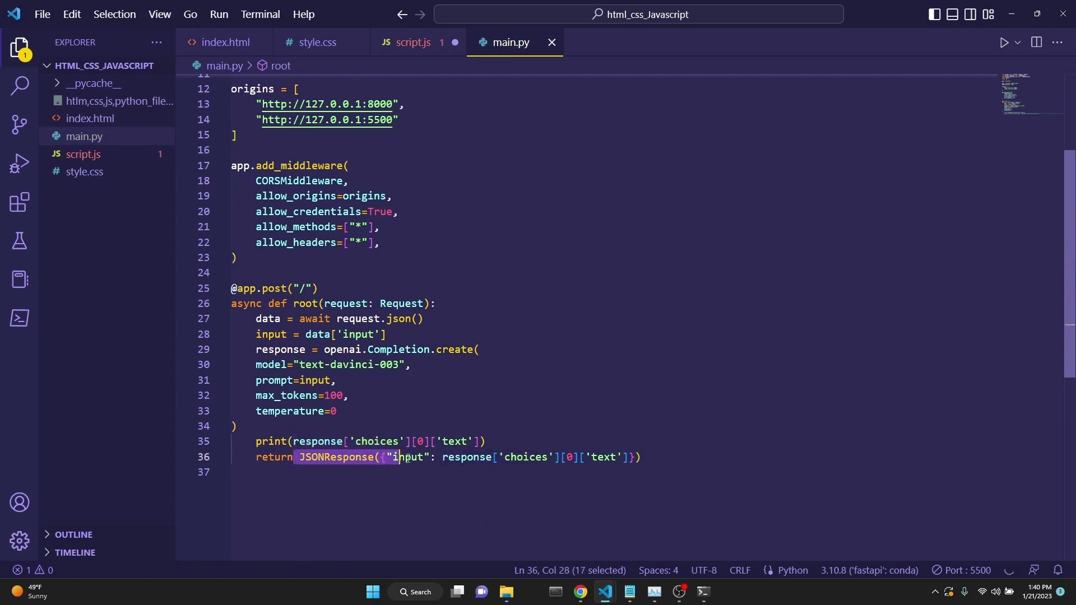
{"action": "left_click", "coordinate": [410, 42]}
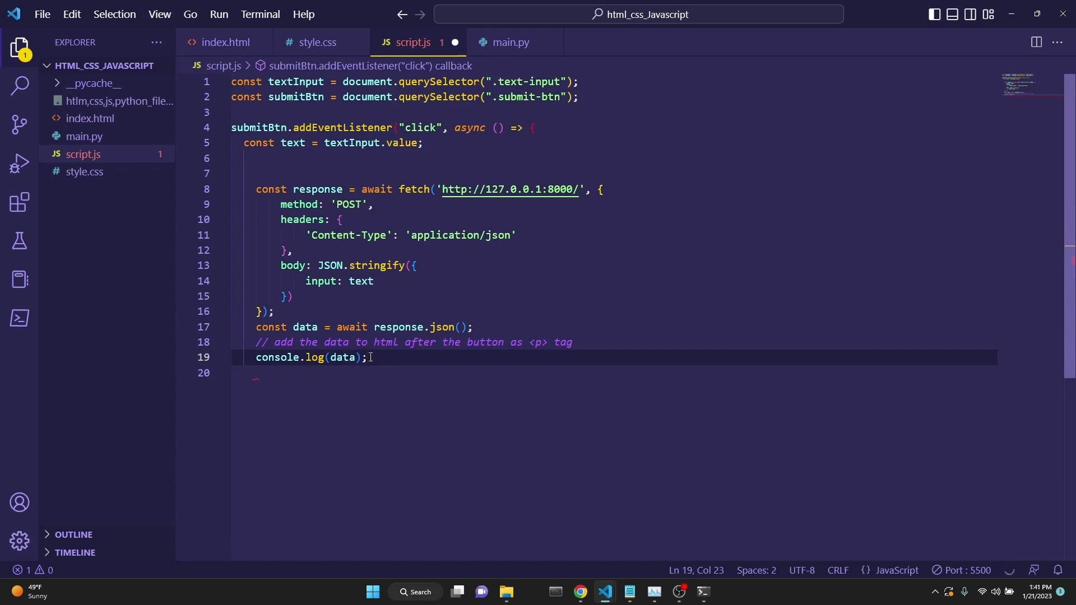
{"action": "left_click", "coordinate": [511, 41]}
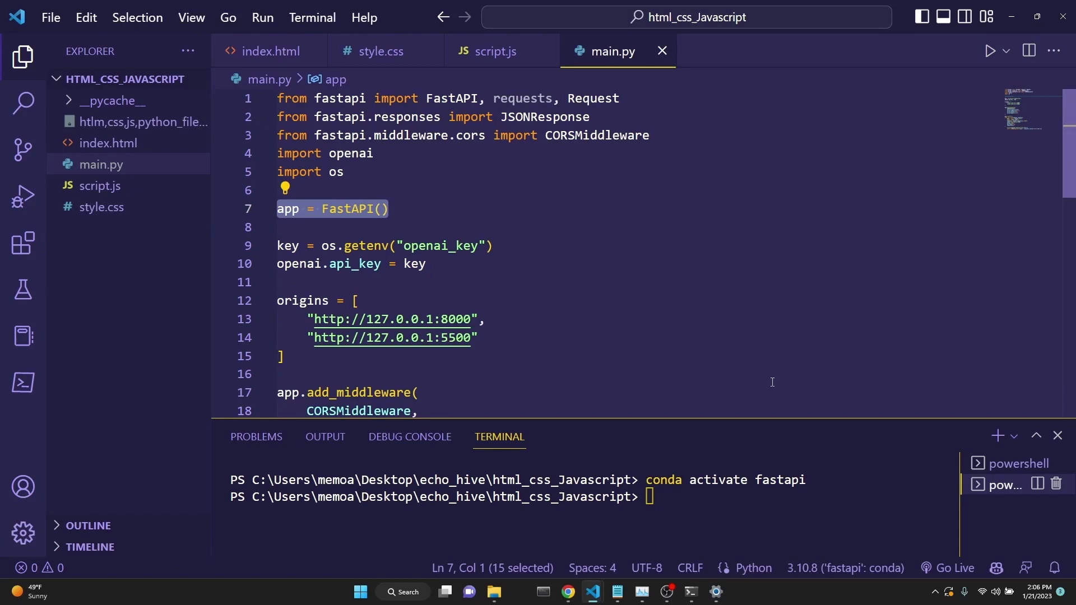
{"action": "mouse_move", "coordinate": [865, 461]}
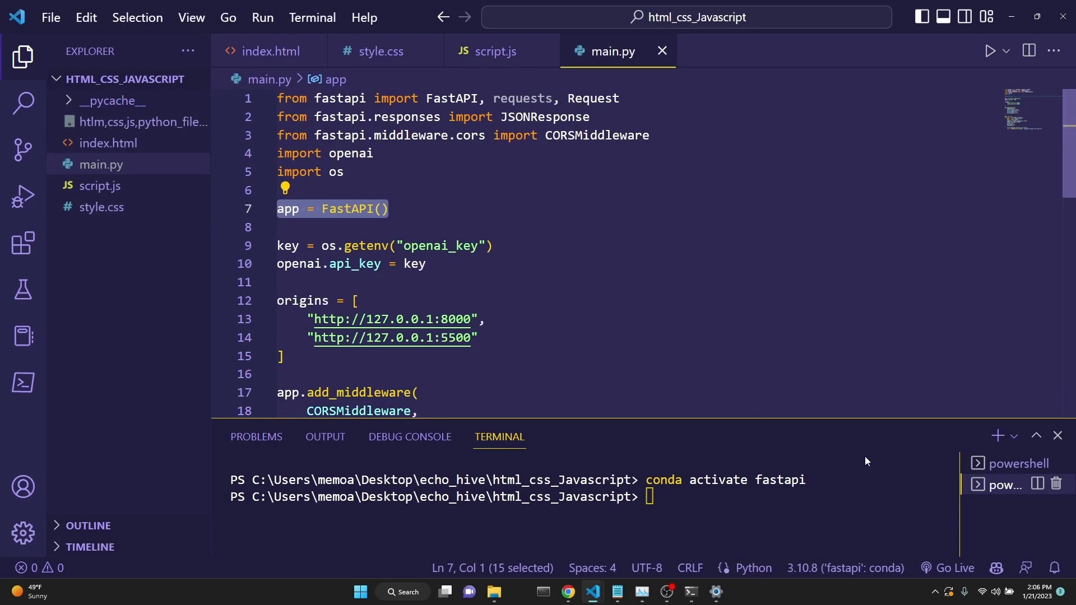
{"action": "mouse_move", "coordinate": [1014, 435]}
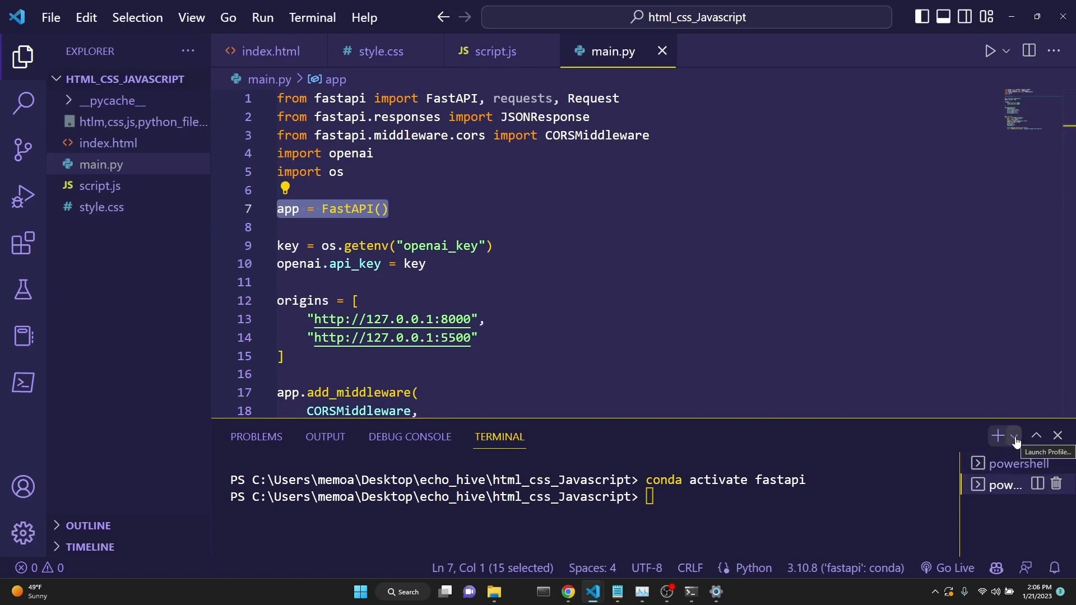
- Run "uvicorn main:app --reload" in a new Command Prompt terminal until startup completes
{"action": "left_click", "coordinate": [1012, 434]}
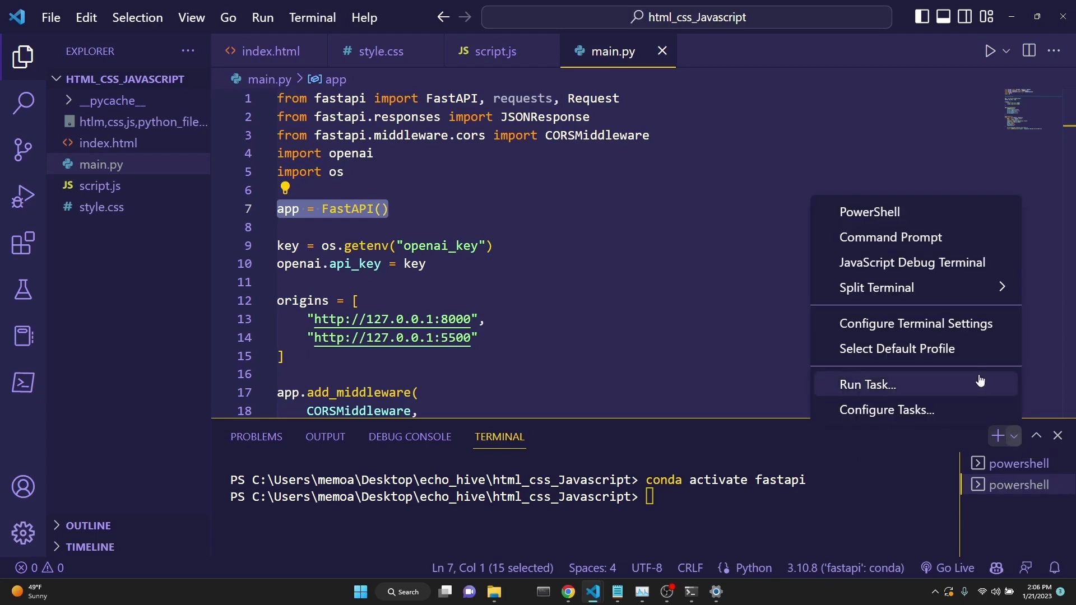
{"action": "left_click", "coordinate": [890, 236]}
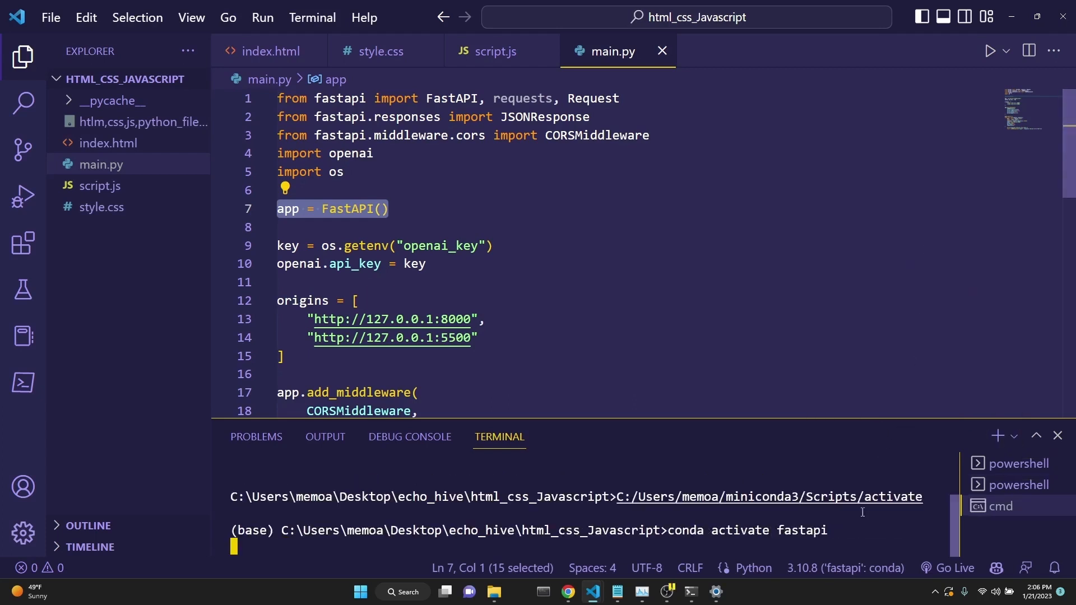
{"action": "type", "text": "uvicorn main:app --reload"}
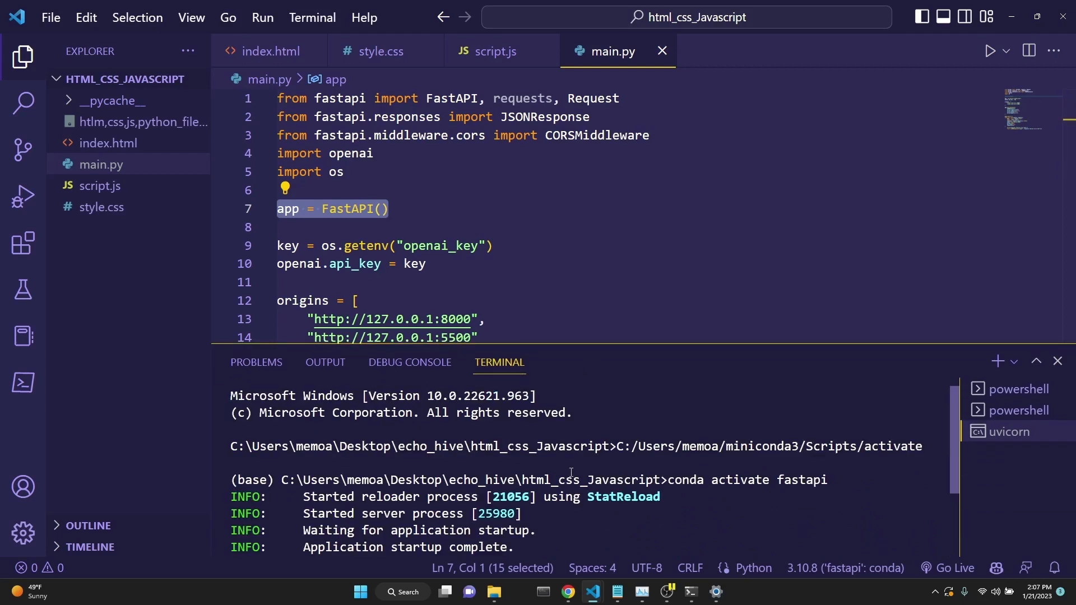
{"action": "scroll", "scroll_direction": "down", "scroll_amount": 3}
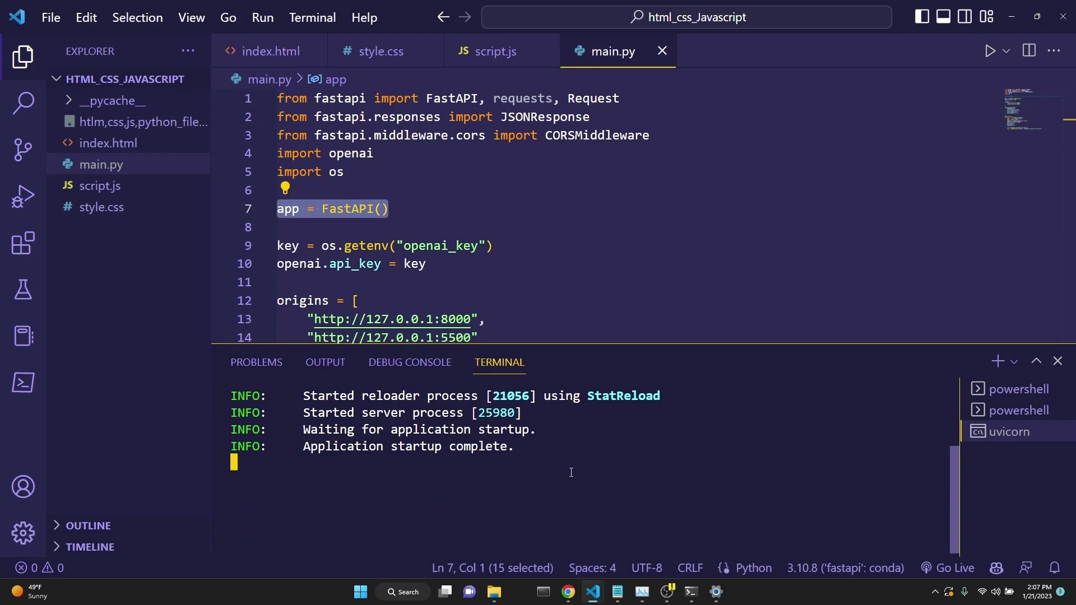
- Show the Live Server extension details and start serving the project with Go Live on port 5500
{"action": "left_click", "coordinate": [23, 243]}
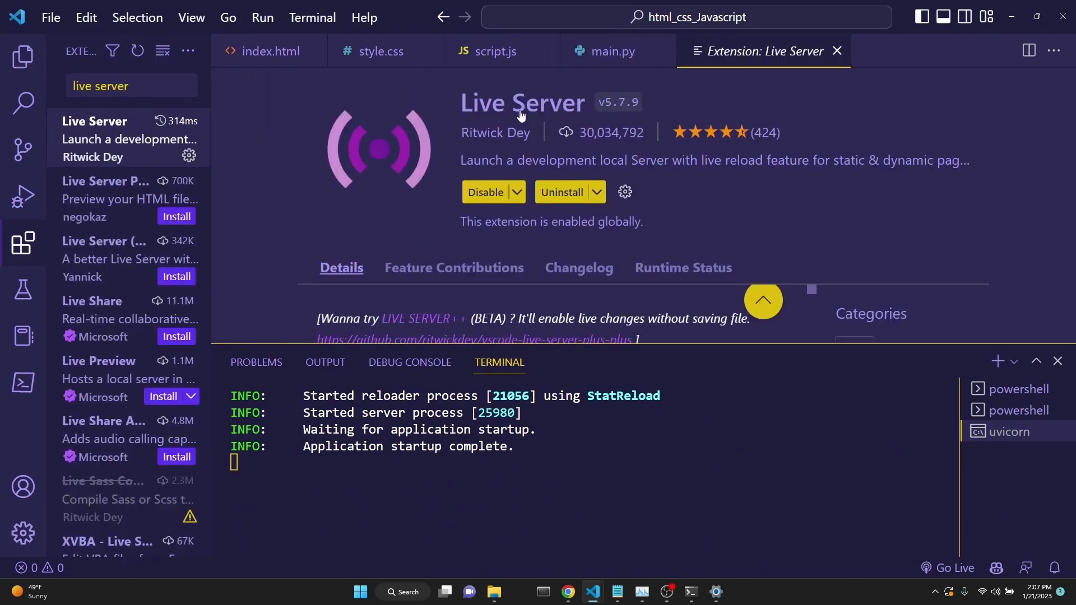
{"action": "scroll", "scroll_direction": "down", "scroll_amount": 3}
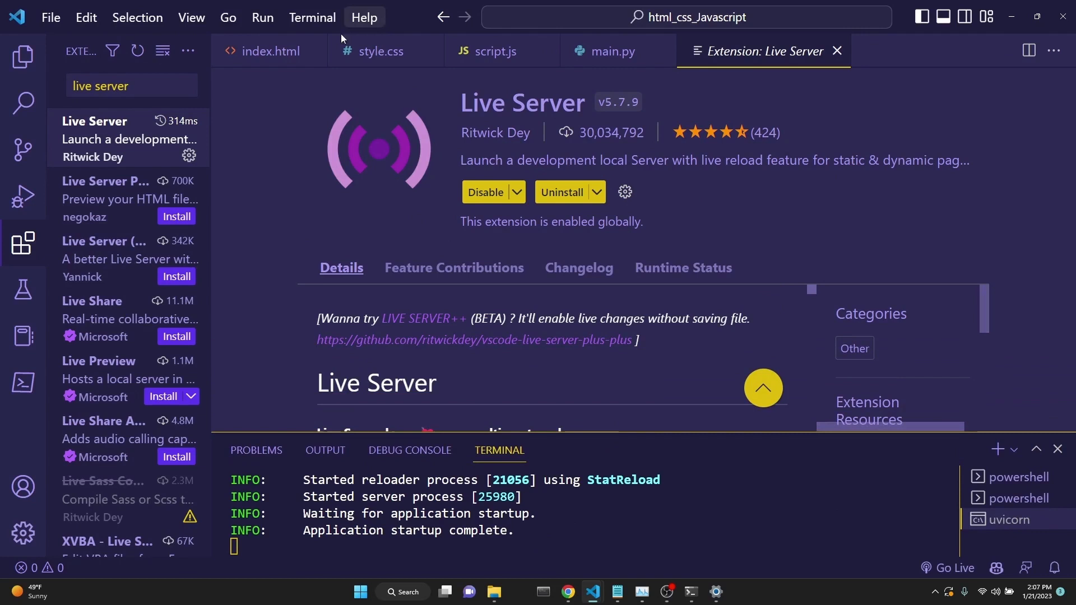
{"action": "mouse_move", "coordinate": [429, 50]}
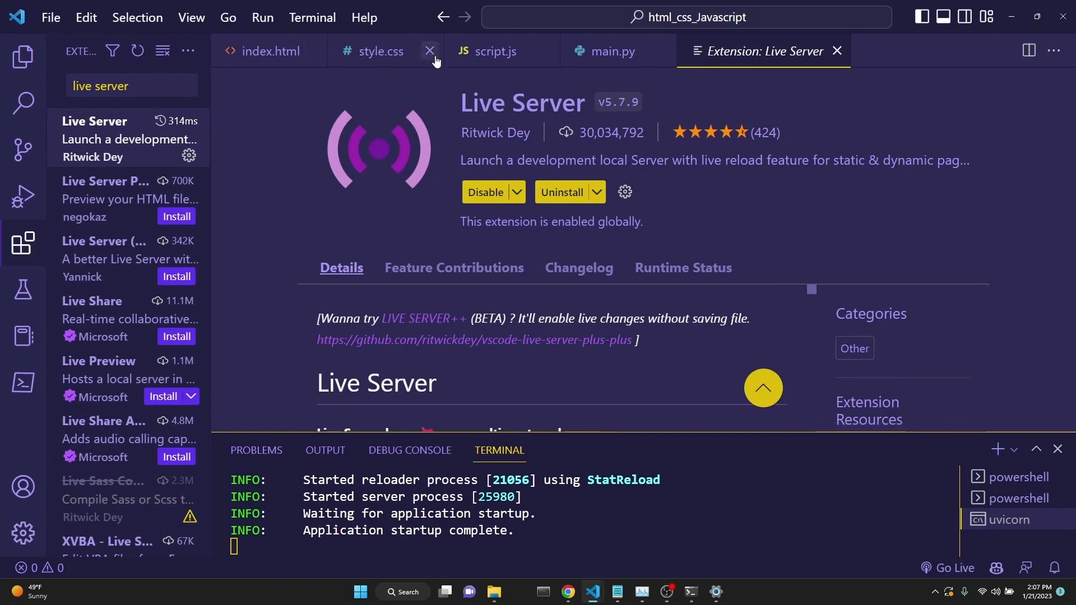
{"action": "mouse_move", "coordinate": [946, 569]}
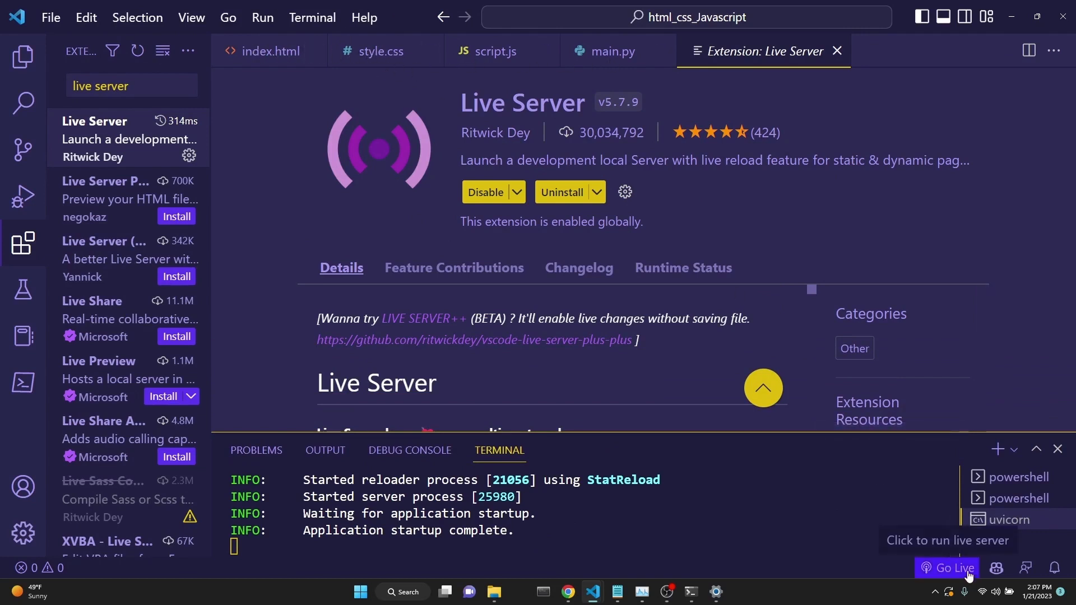
{"action": "left_click", "coordinate": [947, 567]}
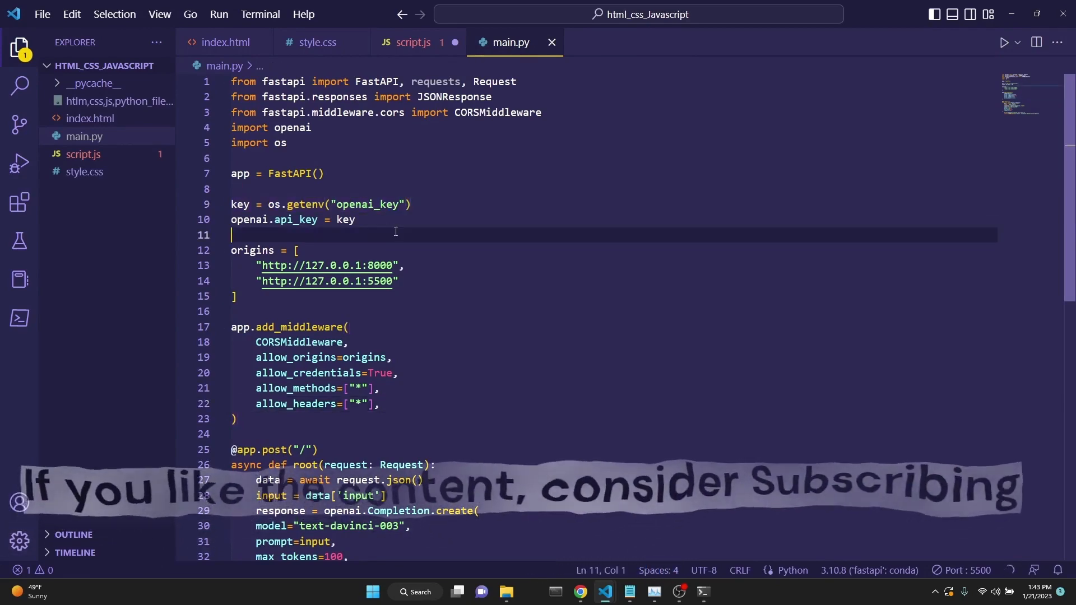
{"action": "double_click", "coordinate": [497, 112]}
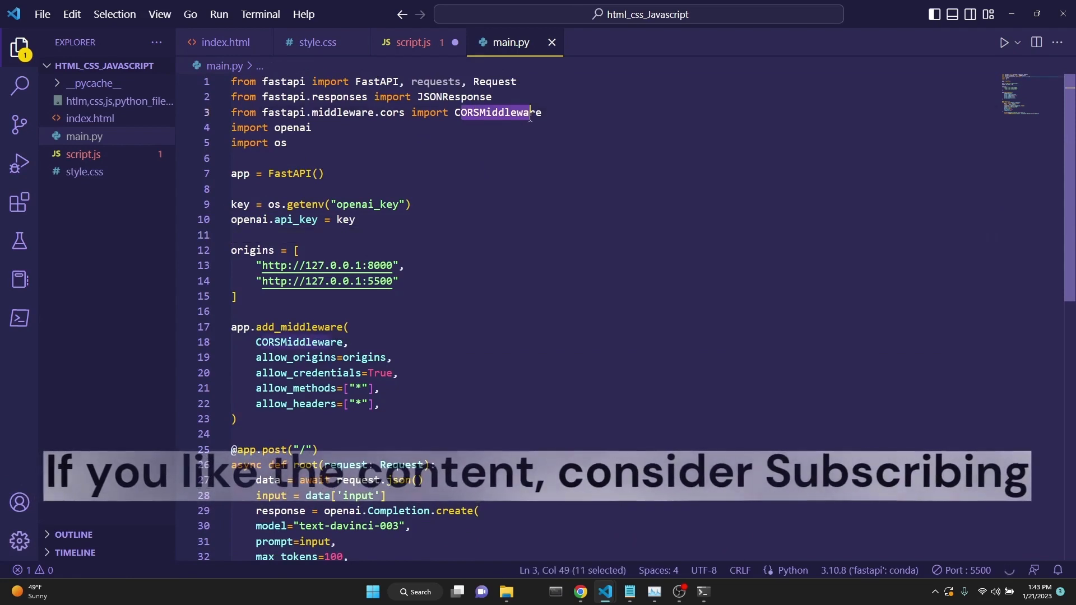
{"action": "left_click", "coordinate": [325, 172]}
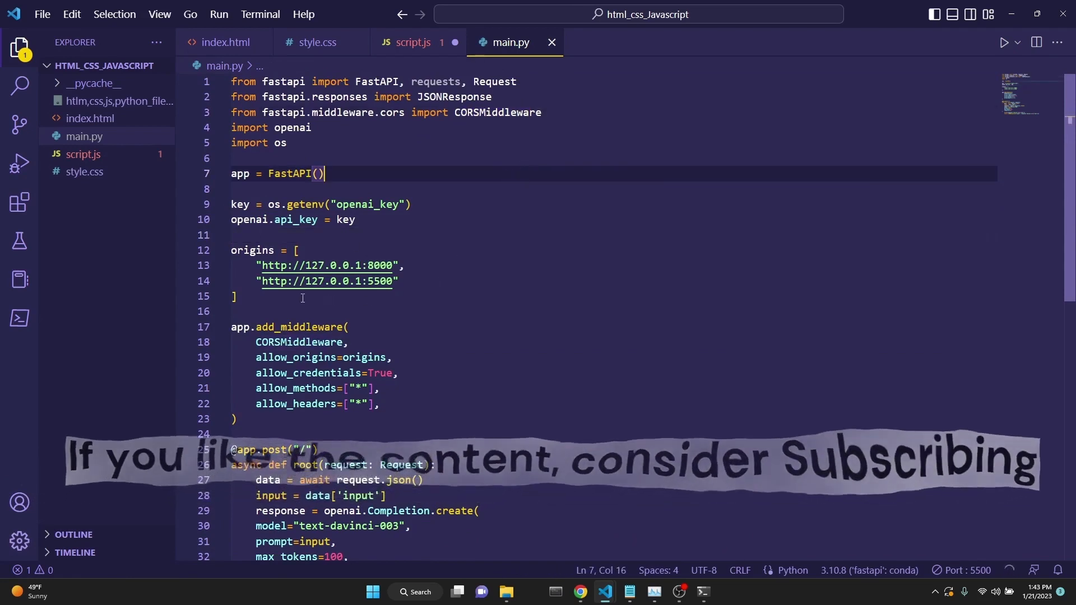
{"action": "left_click", "coordinate": [238, 296]}
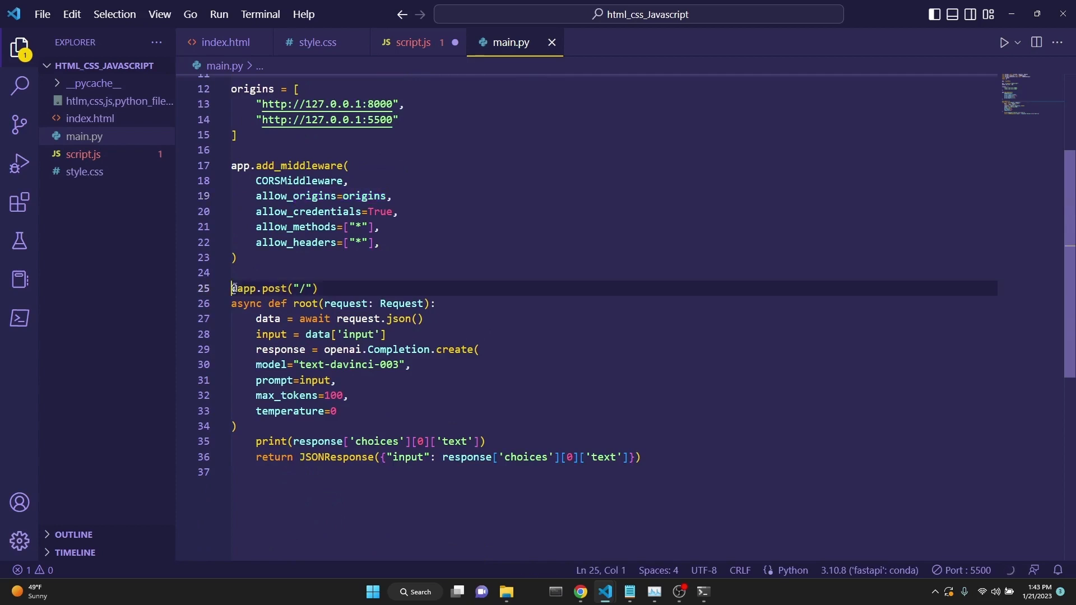
- Highlight main.py's POST route path and origins URLs, then return to script.js
{"action": "left_click", "coordinate": [317, 288]}
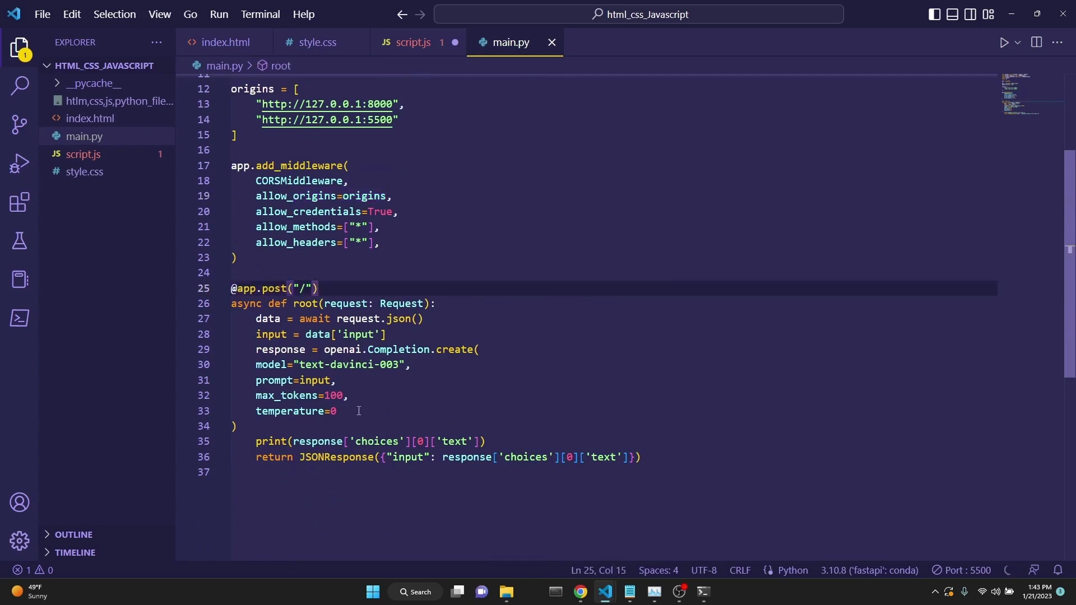
{"action": "left_click", "coordinate": [317, 288]}
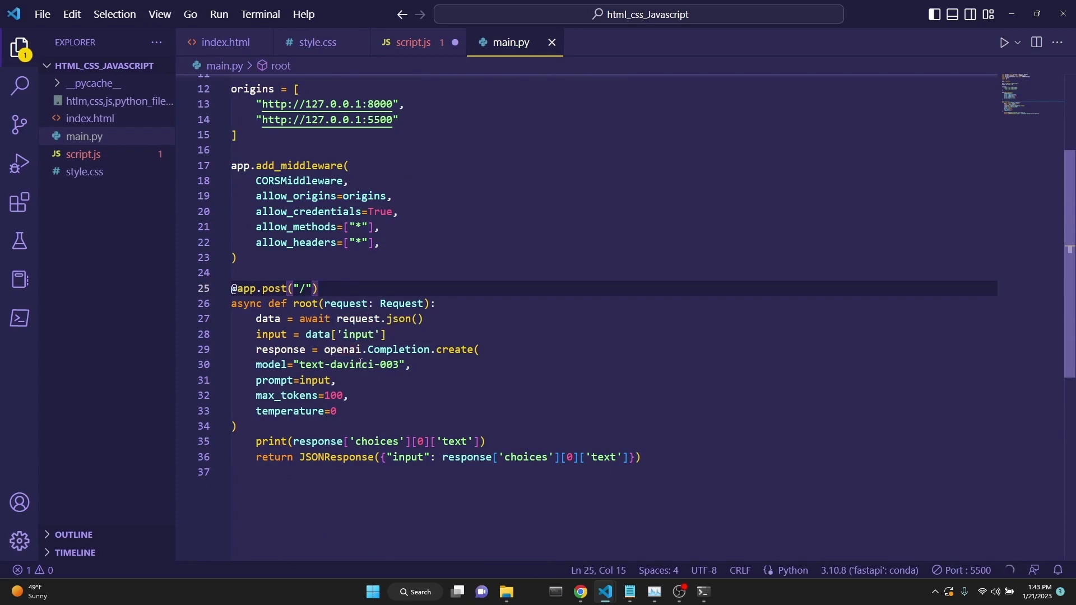
{"action": "double_click", "coordinate": [348, 365]}
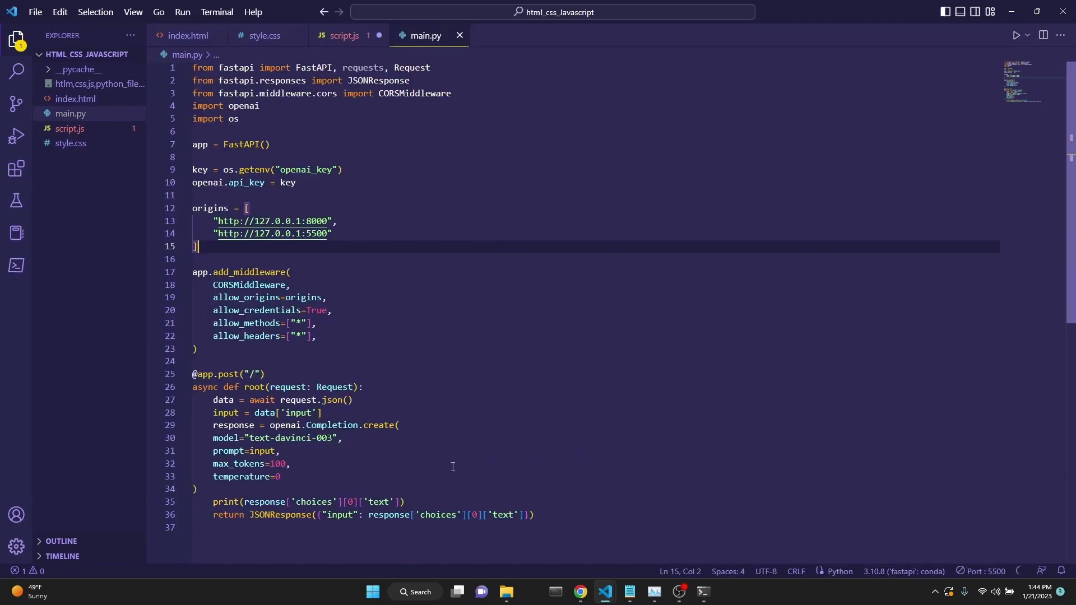
{"action": "mouse_move", "coordinate": [544, 371]}
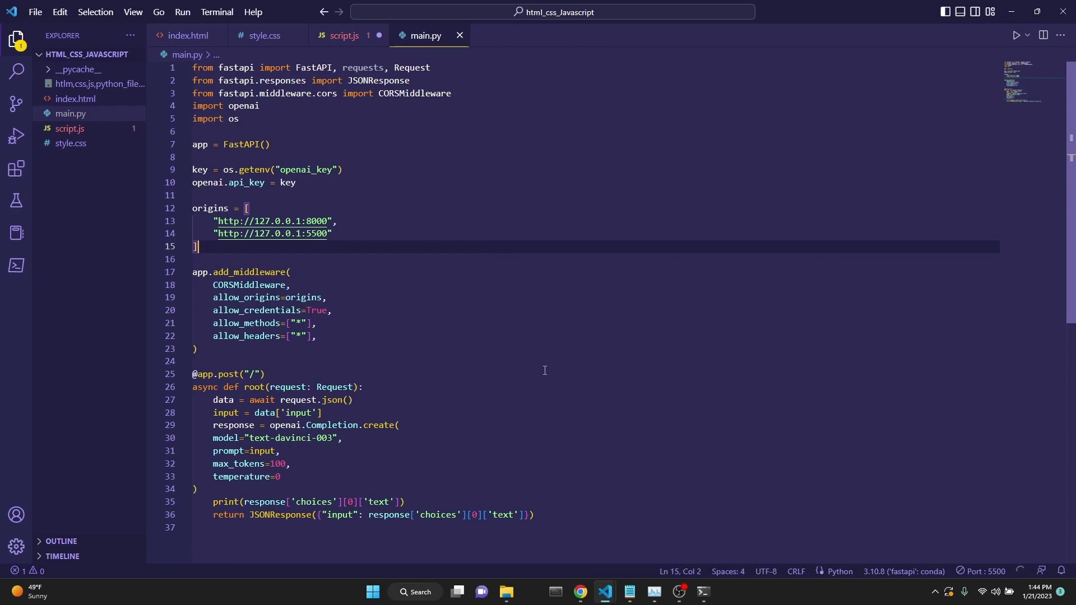
{"action": "mouse_move", "coordinate": [323, 237]}
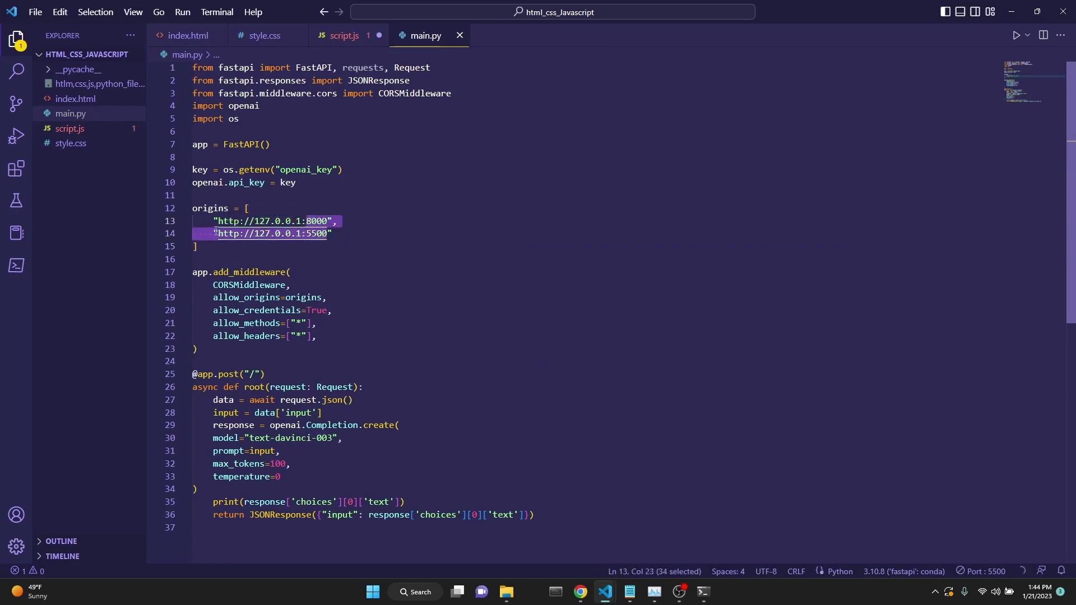
{"action": "left_click", "coordinate": [343, 34]}
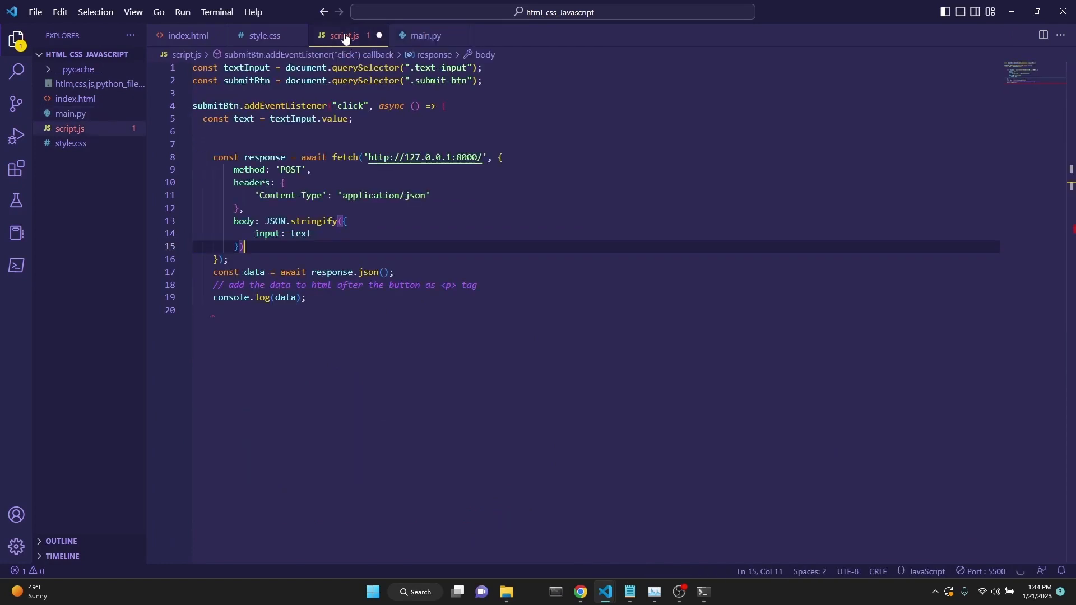
{"action": "mouse_move", "coordinate": [455, 206]}
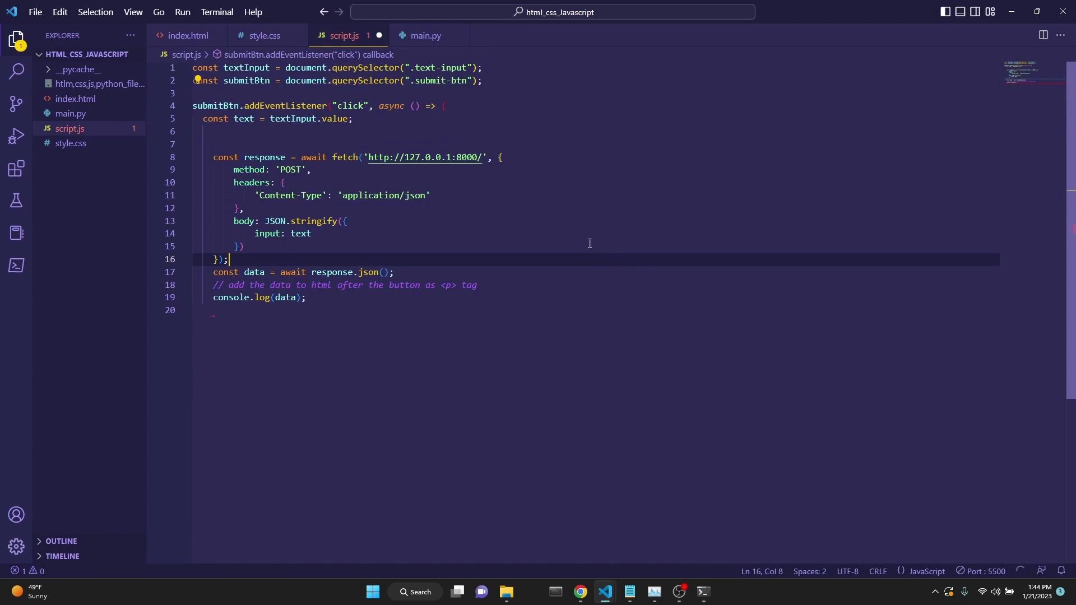
- Add the convo string, USER paragraph and GPT-3 waitText dots loop before the fetch in script.js
{"action": "left_click", "coordinate": [313, 233]}
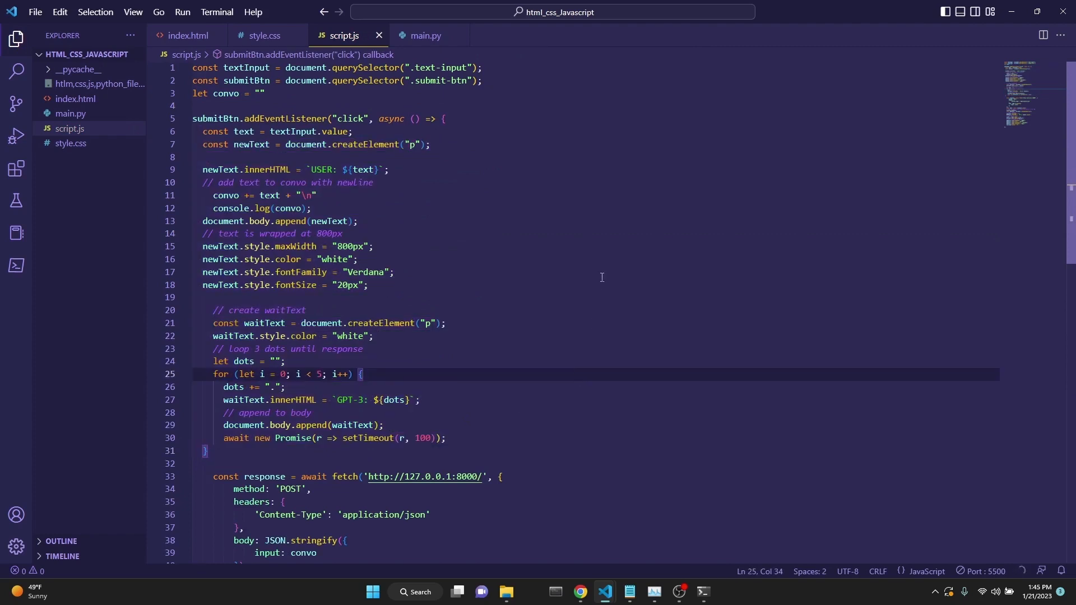
{"action": "mouse_move", "coordinate": [312, 187]}
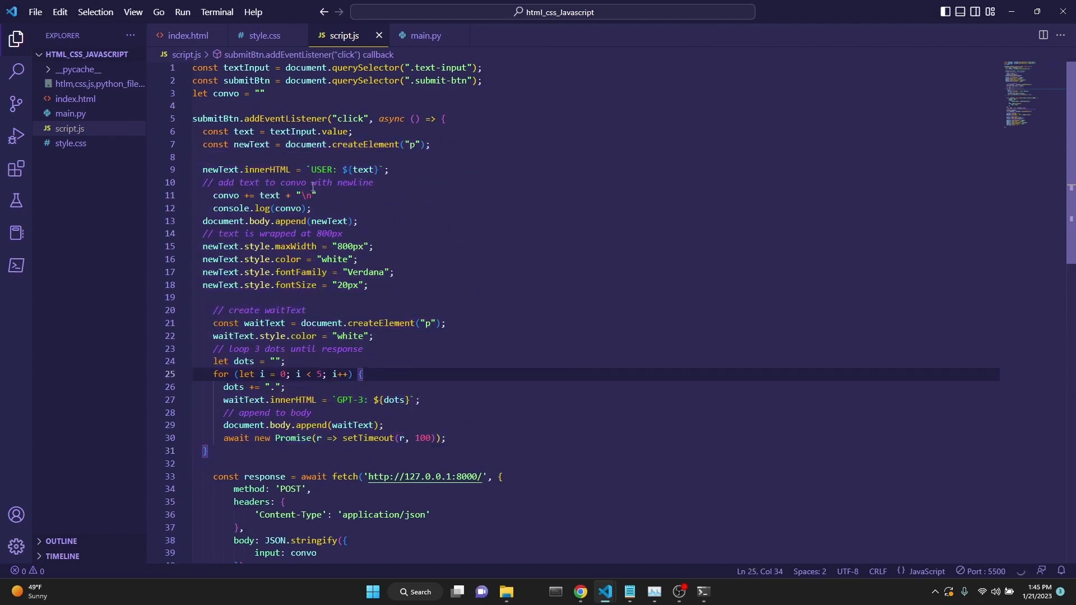
- Review the USER label and reply handling in script.js, then show index.html
{"action": "double_click", "coordinate": [320, 169]}
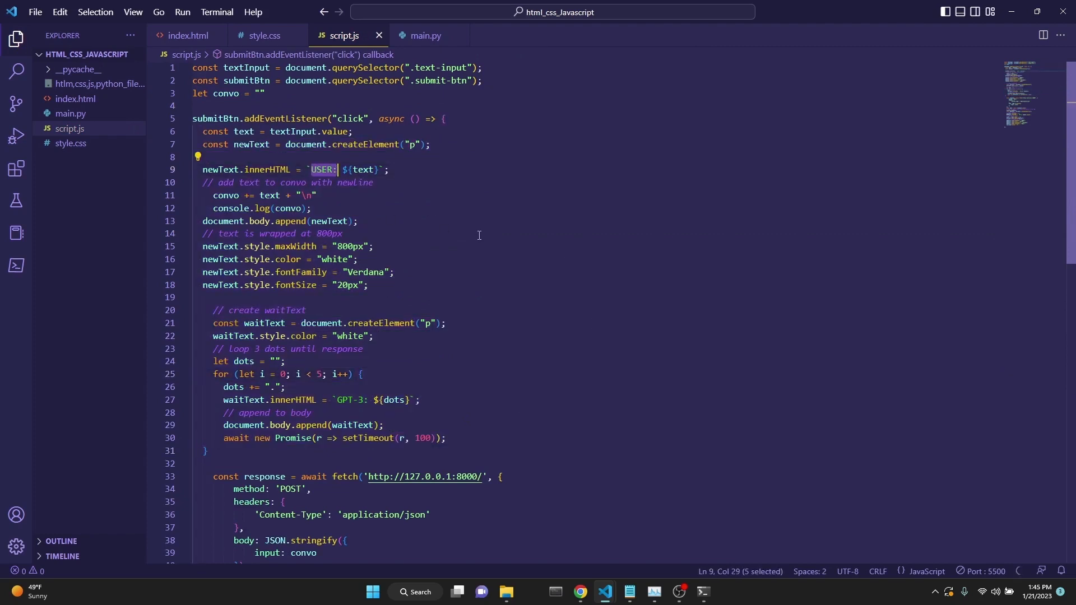
{"action": "scroll", "scroll_direction": "down", "scroll_amount": 3}
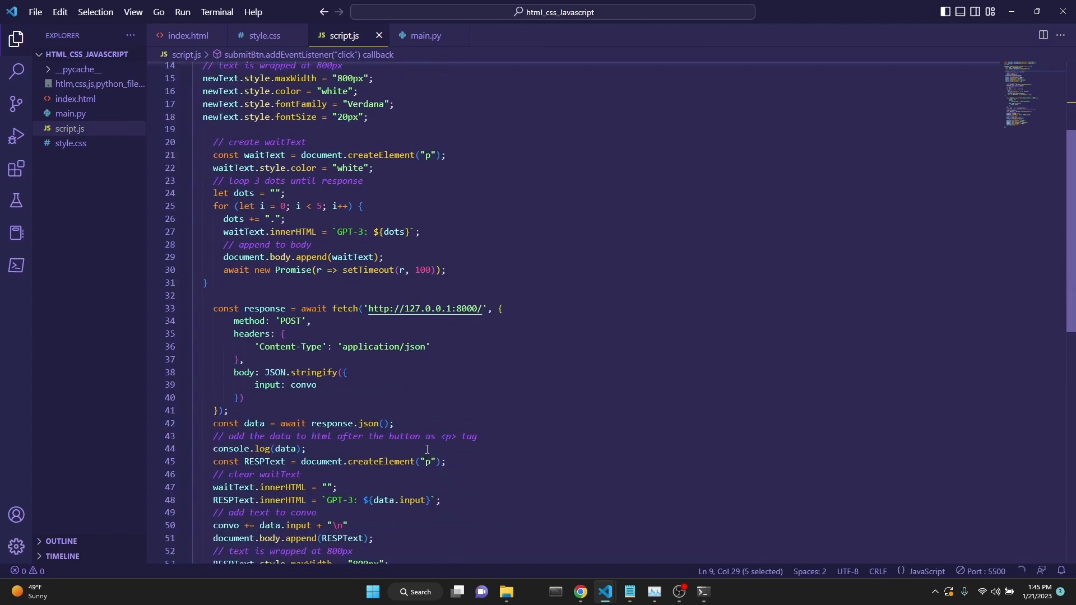
{"action": "scroll", "scroll_direction": "down", "scroll_amount": 3}
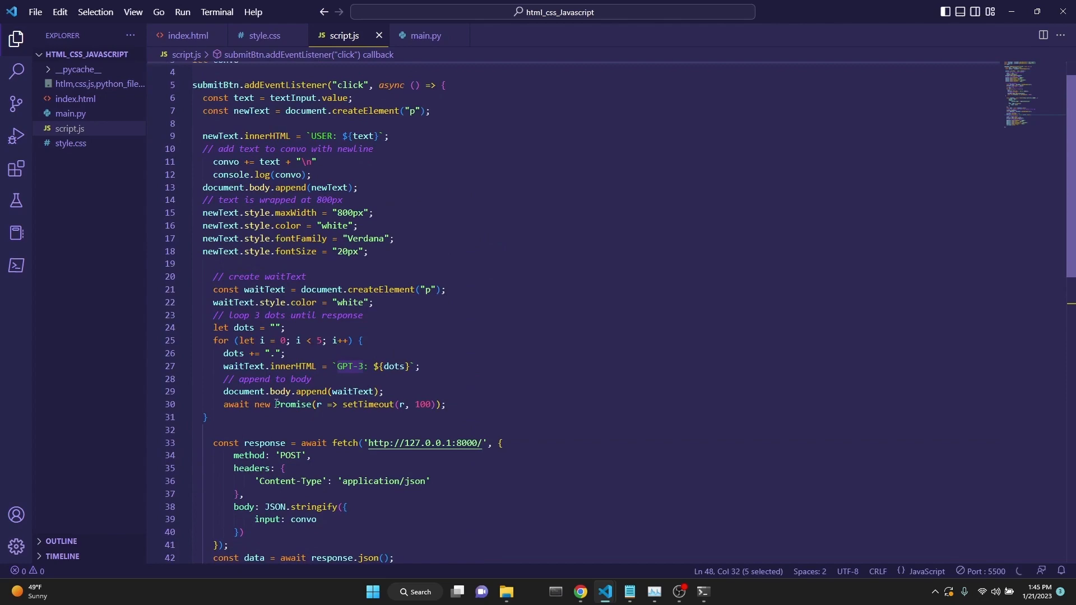
{"action": "mouse_move", "coordinate": [343, 423]}
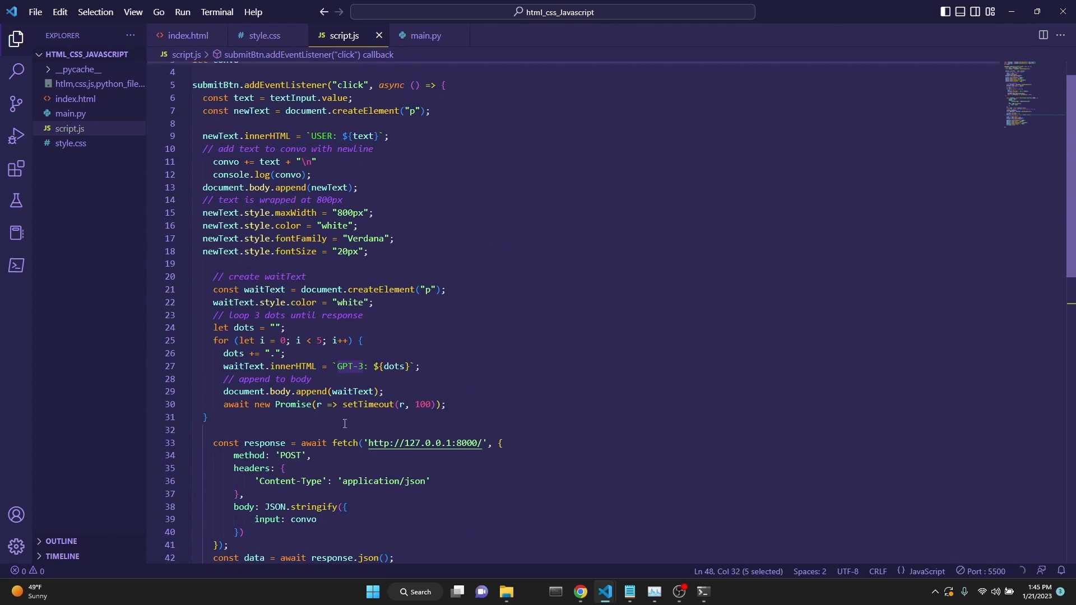
{"action": "mouse_move", "coordinate": [546, 379]}
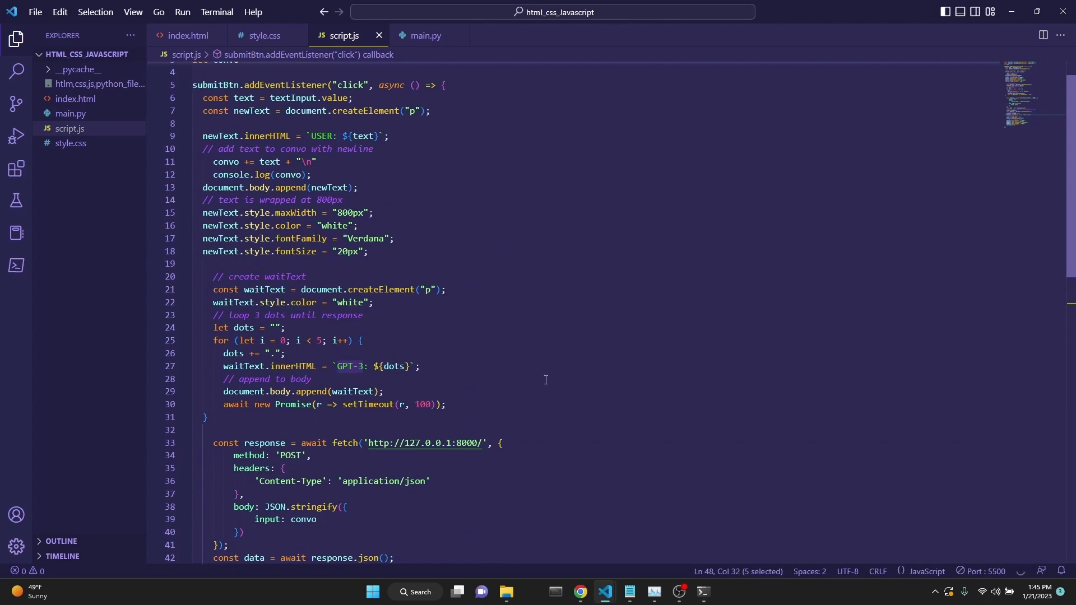
{"action": "scroll", "scroll_direction": "down", "scroll_amount": 3}
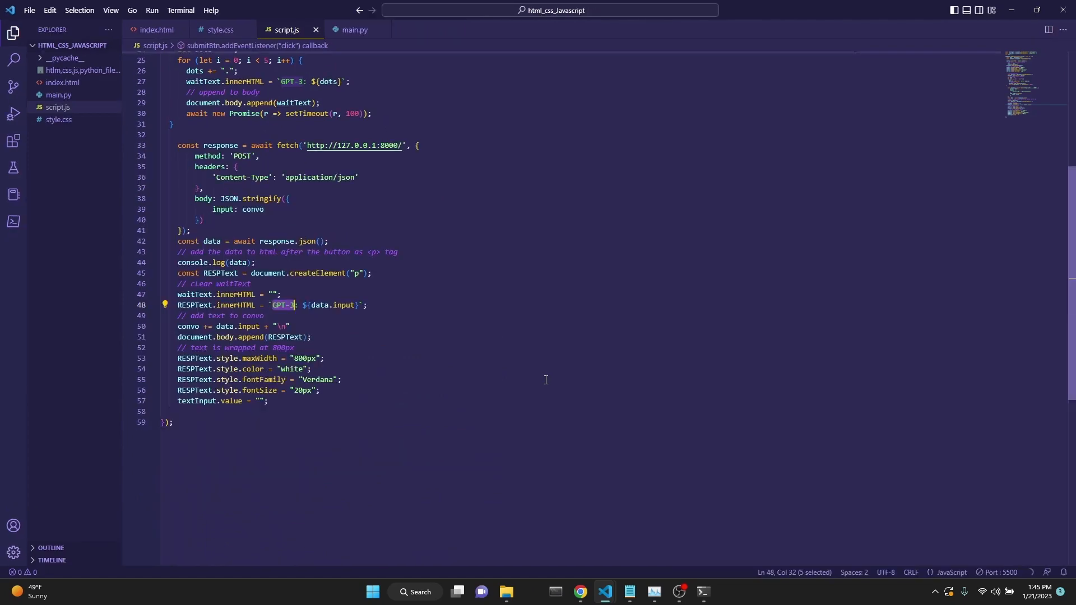
{"action": "scroll", "scroll_direction": "up", "scroll_amount": 3}
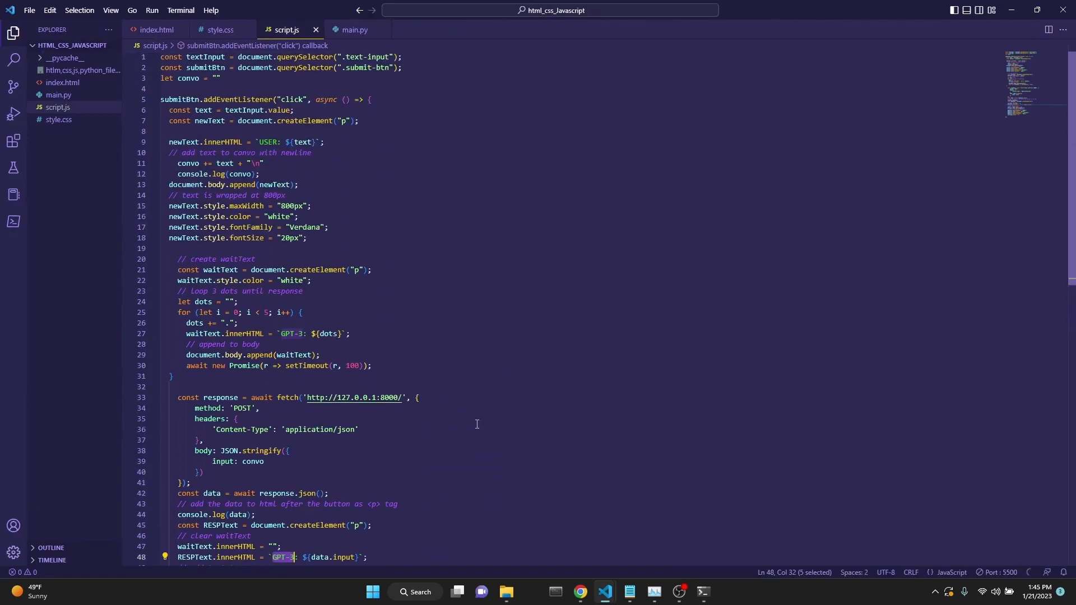
{"action": "left_click", "coordinate": [157, 29]}
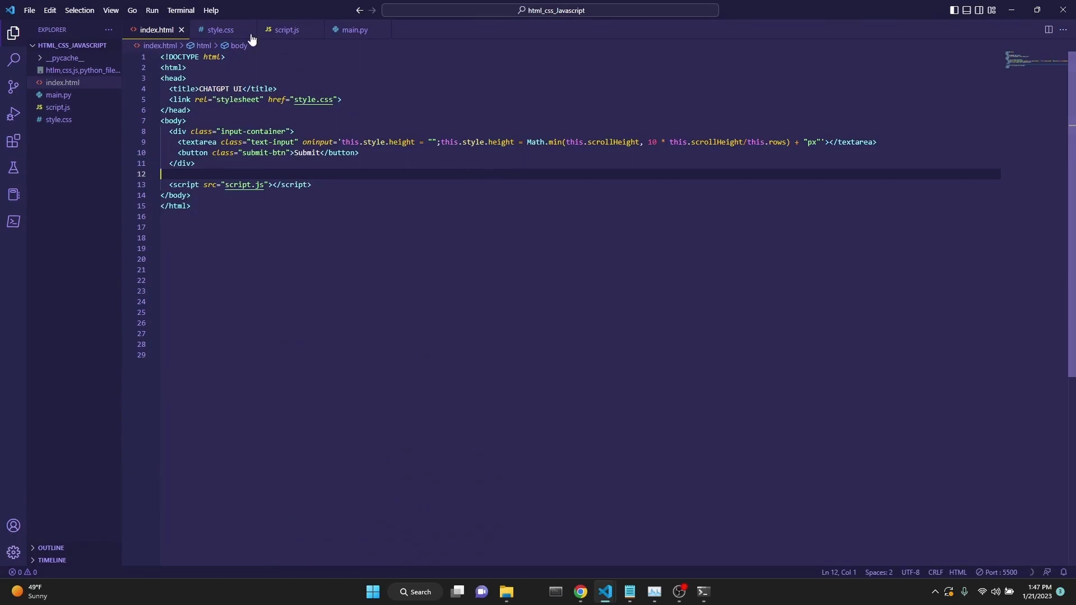
- Show style.css and script.js in turn, ending on main.py with its CORS origins and POST route
{"action": "left_click", "coordinate": [219, 29]}
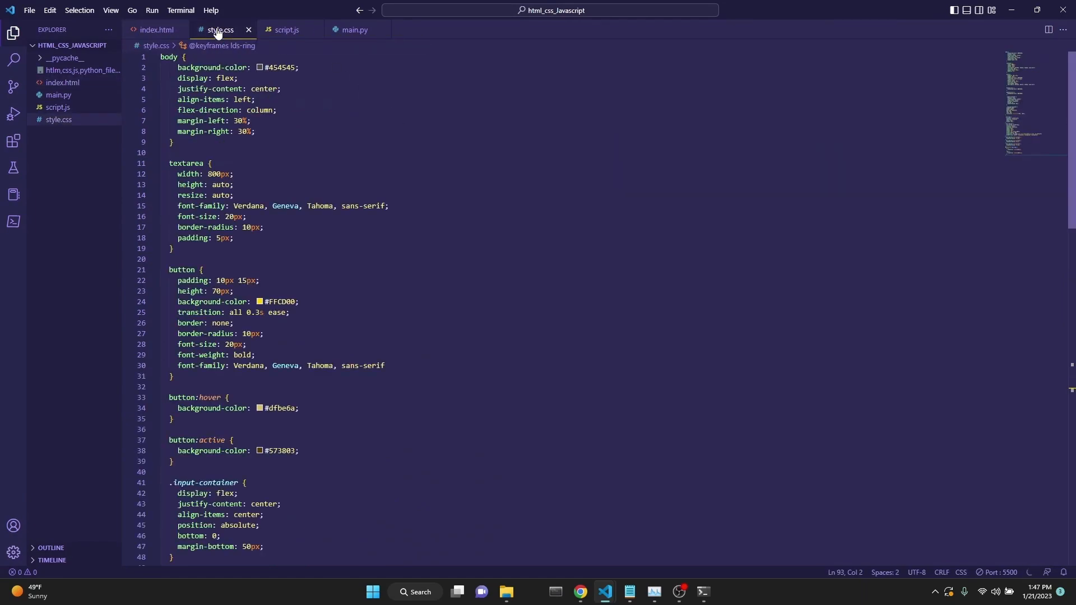
{"action": "left_click", "coordinate": [286, 29]}
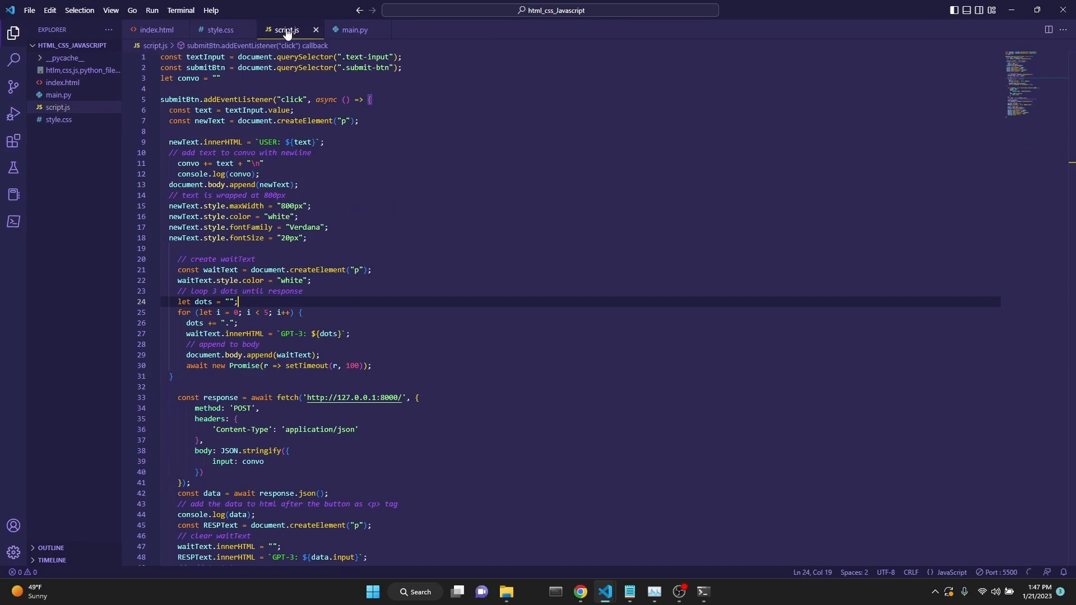
{"action": "left_click", "coordinate": [354, 29]}
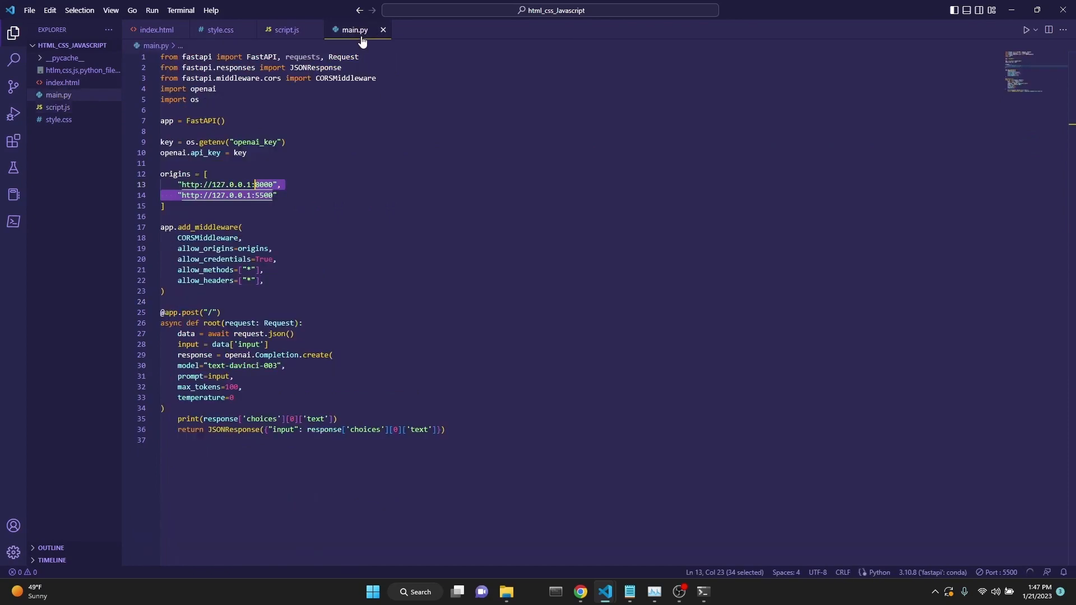
{"action": "mouse_move", "coordinate": [447, 227]}
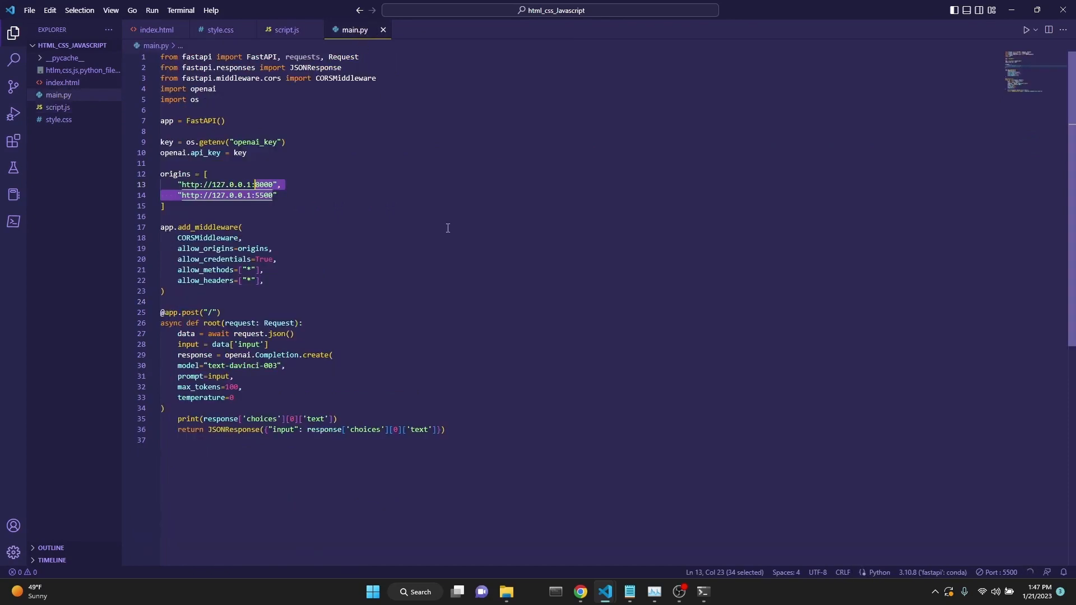